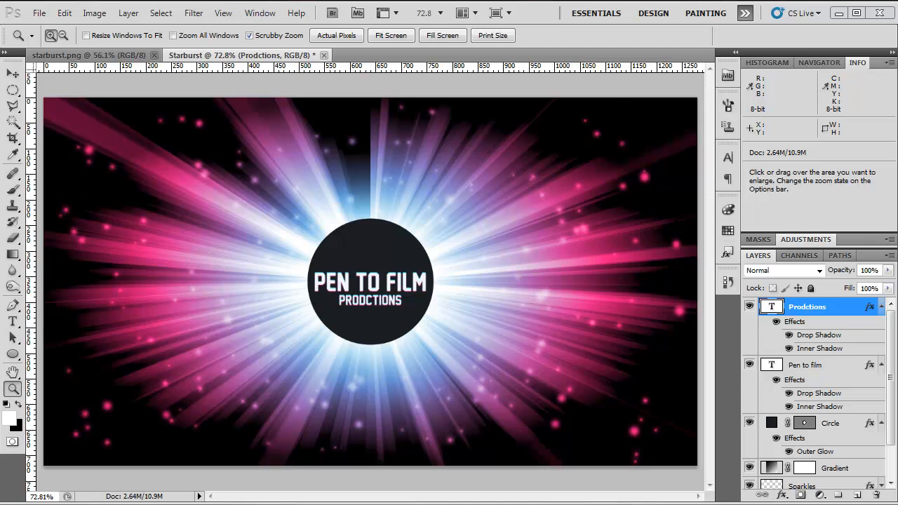
mouse_move(842, 293)
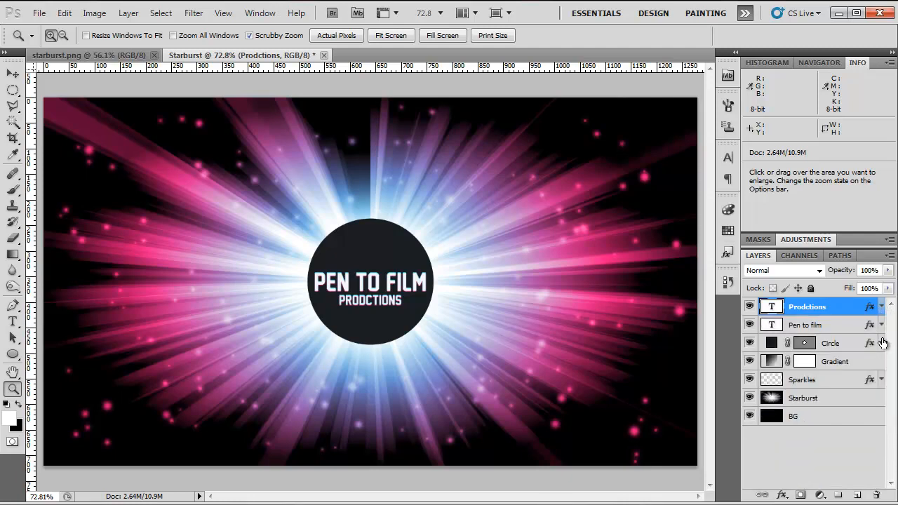
mouse_move(842, 418)
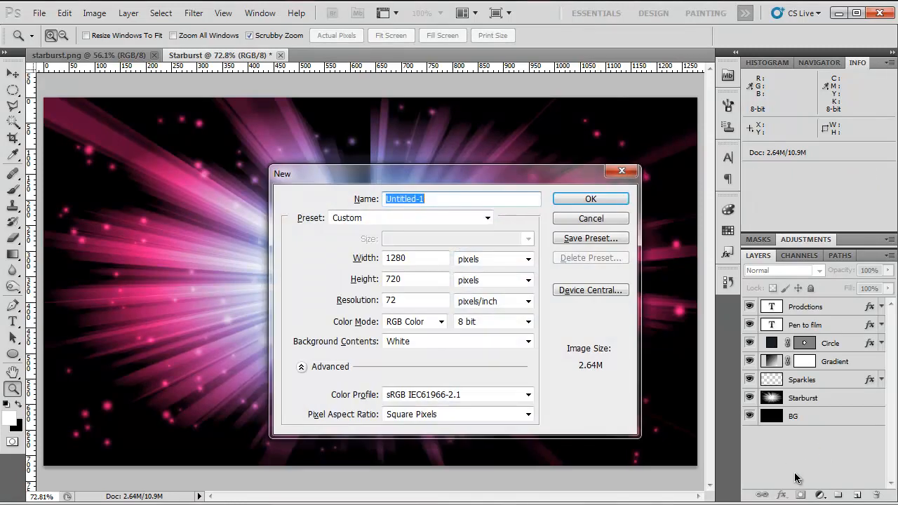
Step: Create a new 1280×720 px, 72 ppi document named Starburstwithsparkle
type("Starburstwithspar")
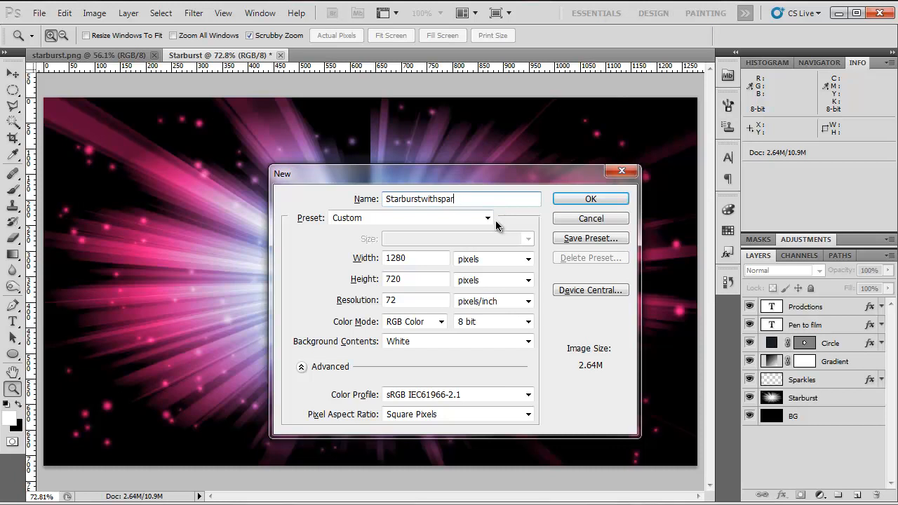
type("kle")
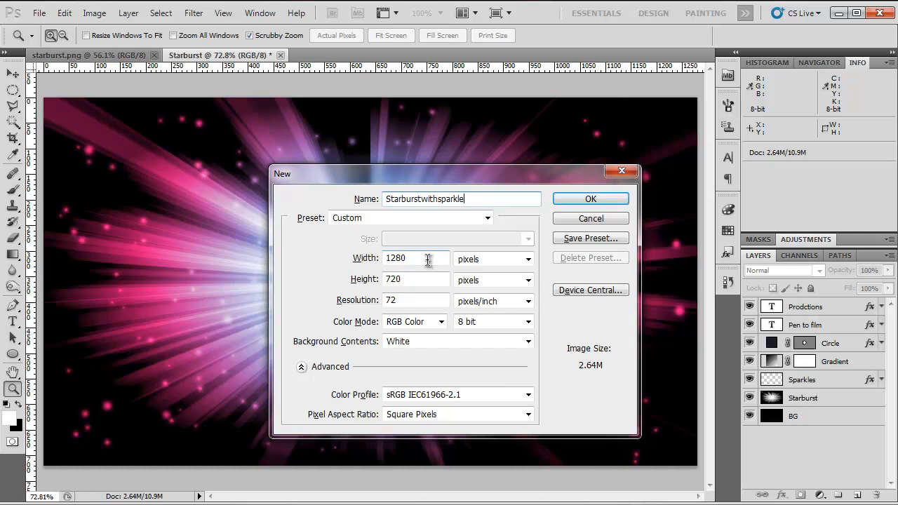
mouse_move(415, 258)
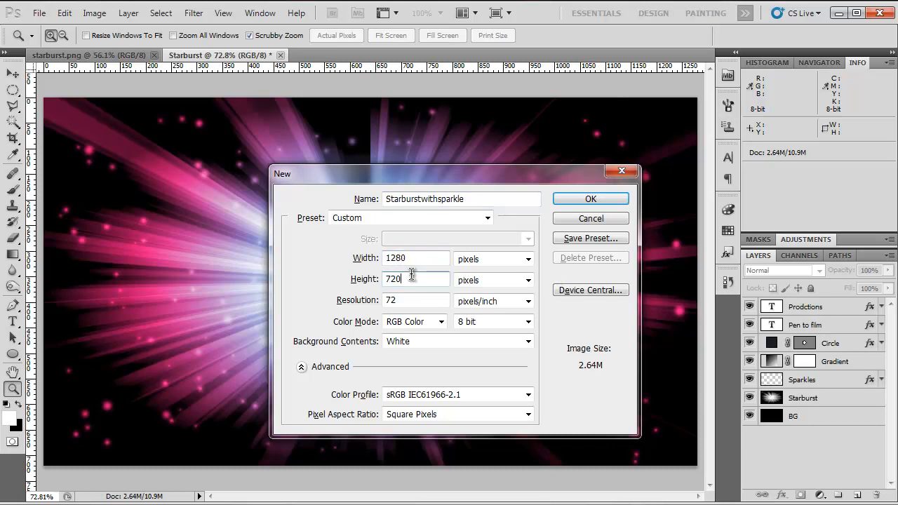
mouse_move(470, 296)
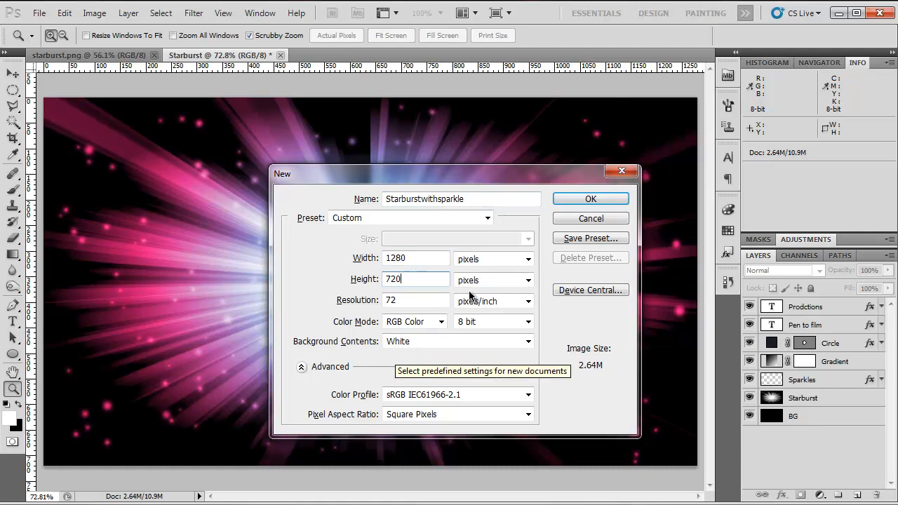
left_click(590, 199)
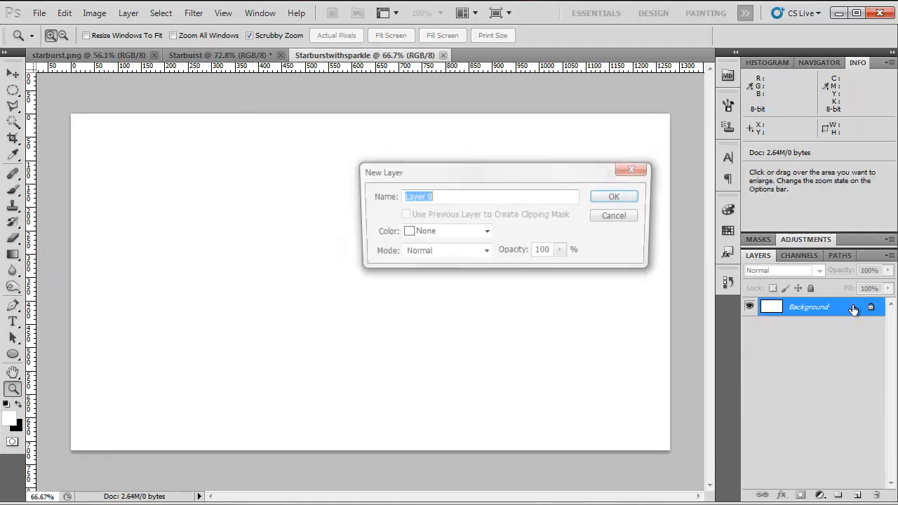
Step: Convert the locked background into a normal layer named Background
type("Backgro")
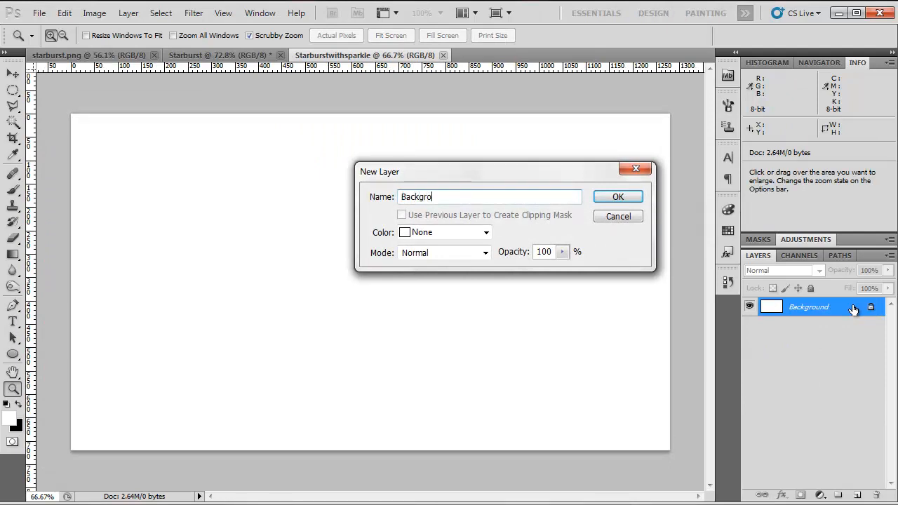
left_click(617, 197)
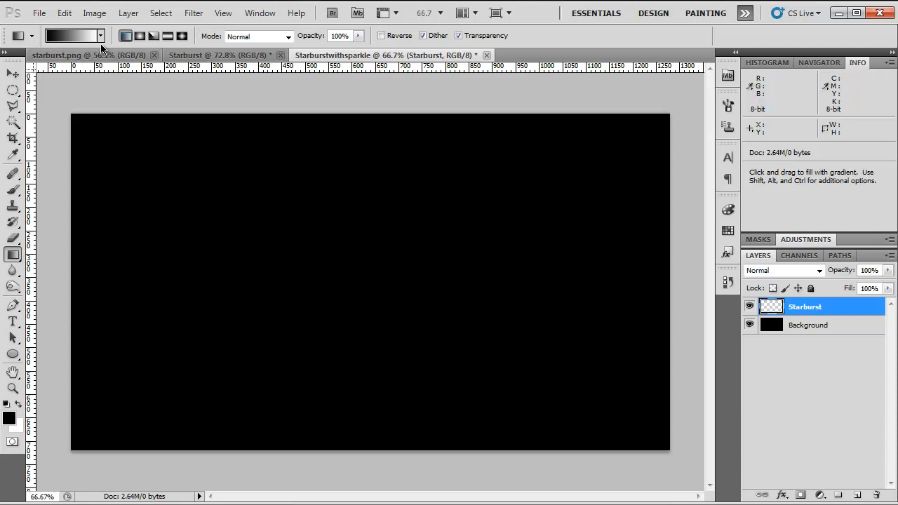
Step: Draw a vertical white-to-black gradient on the Starburst layer with the black-to-white preset
left_click(100, 36)
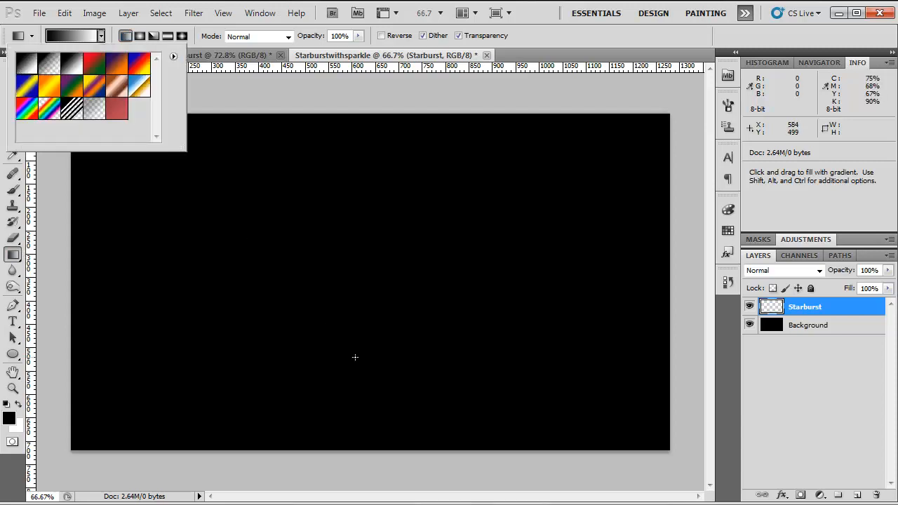
left_click(810, 325)
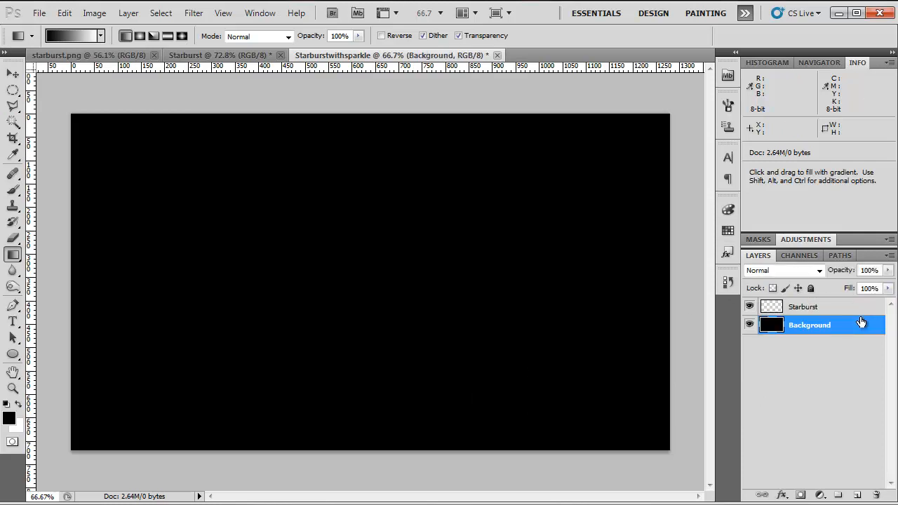
left_click(802, 306)
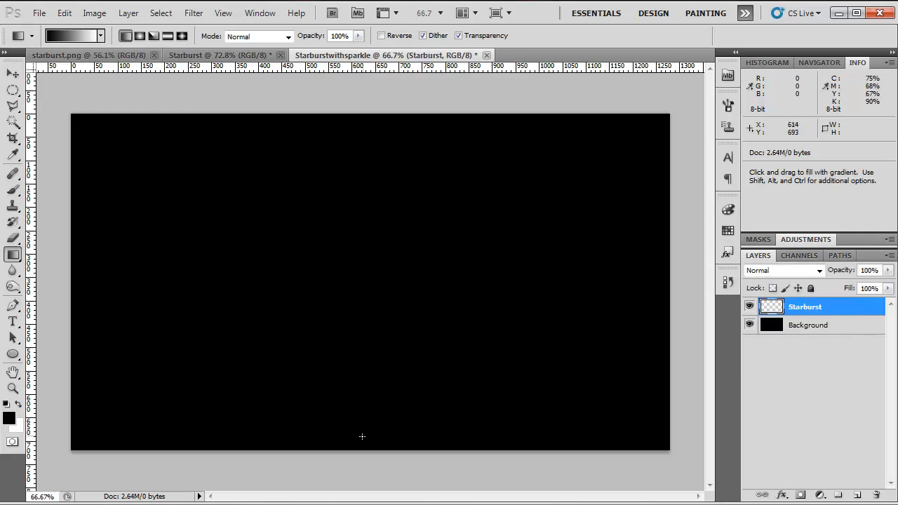
left_click_drag(372, 437, 391, 127)
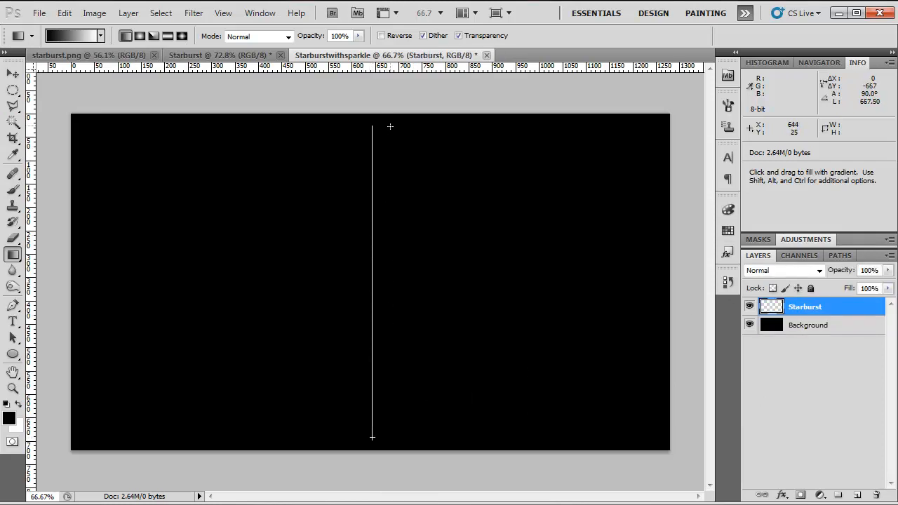
left_click_drag(389, 126, 372, 437)
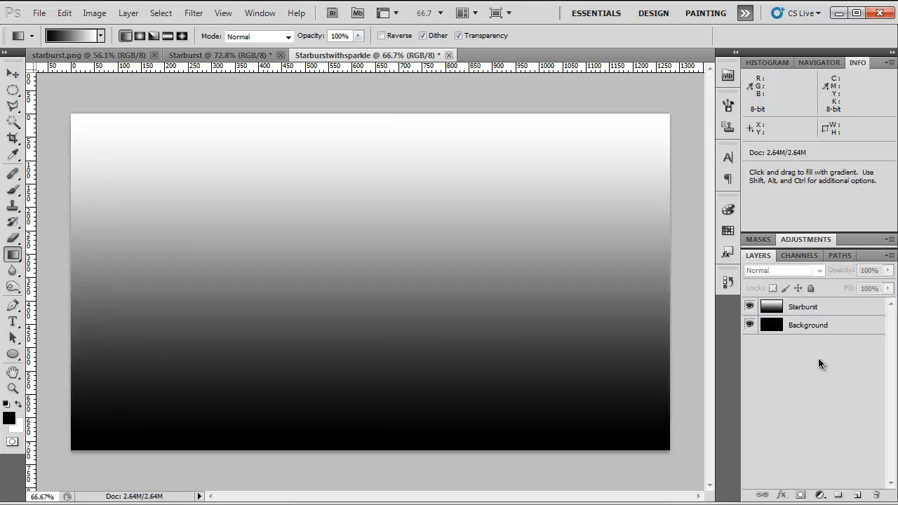
left_click(803, 306)
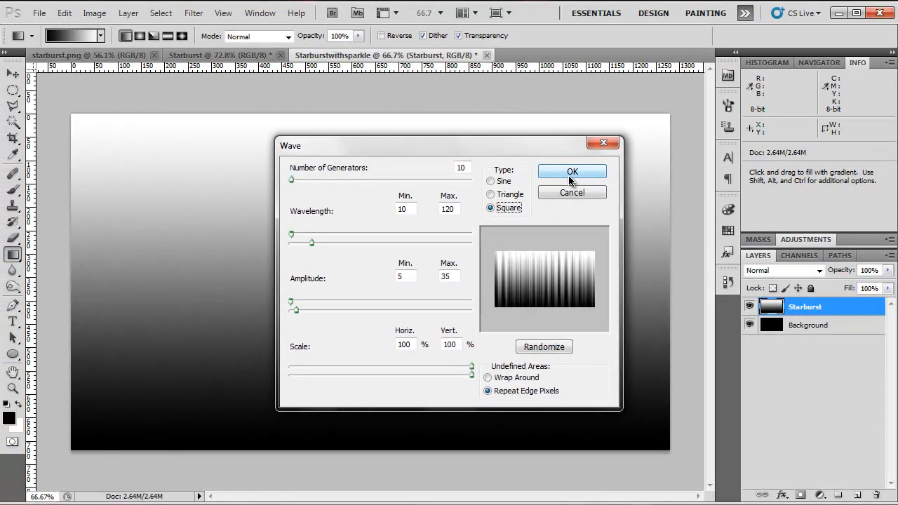
Step: Apply a Square Wave filter, then Polar Coordinates (Rectangular to Polar)
left_click(572, 171)
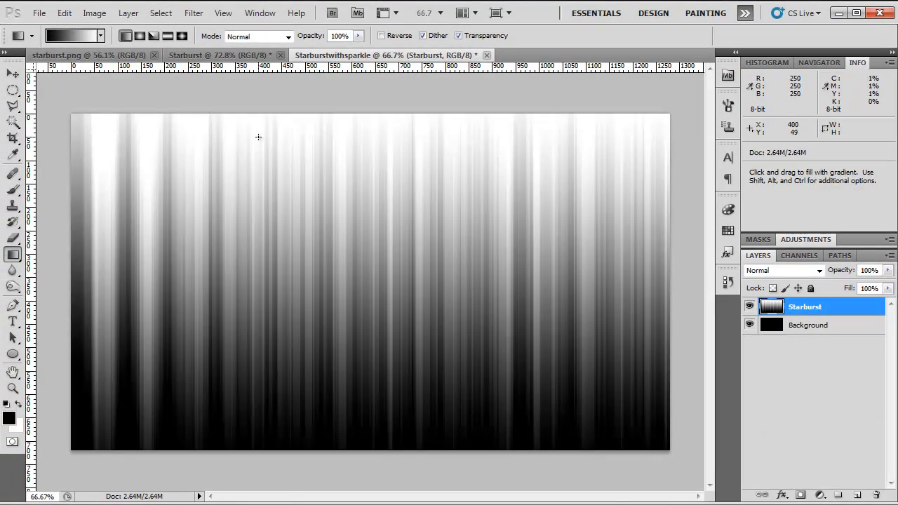
left_click(193, 13)
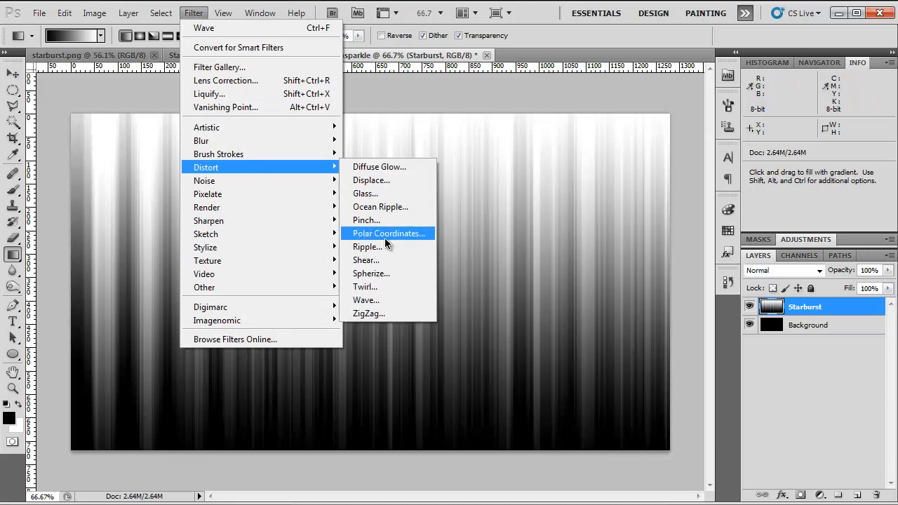
left_click(388, 233)
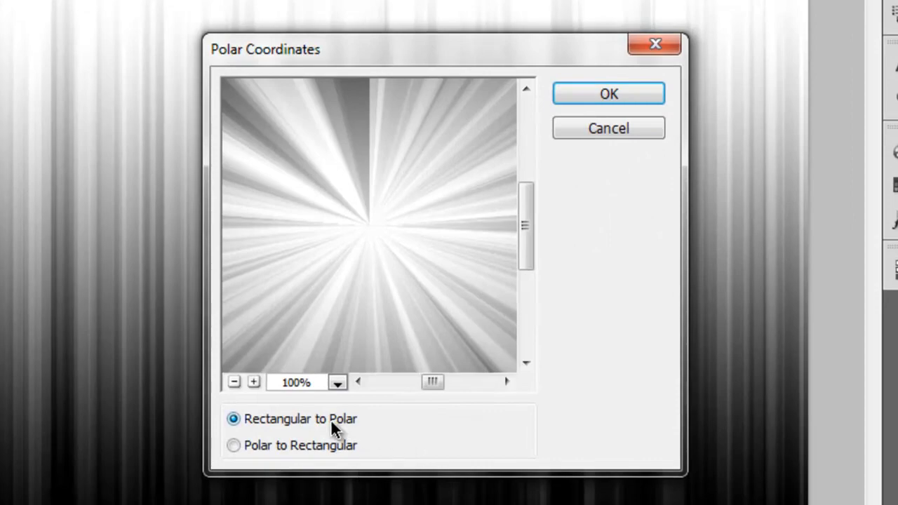
left_click(608, 94)
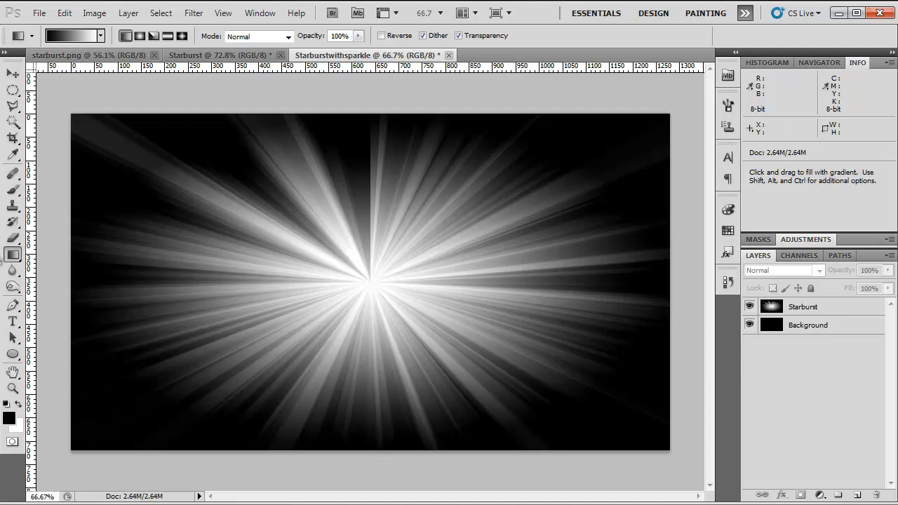
mouse_move(620, 405)
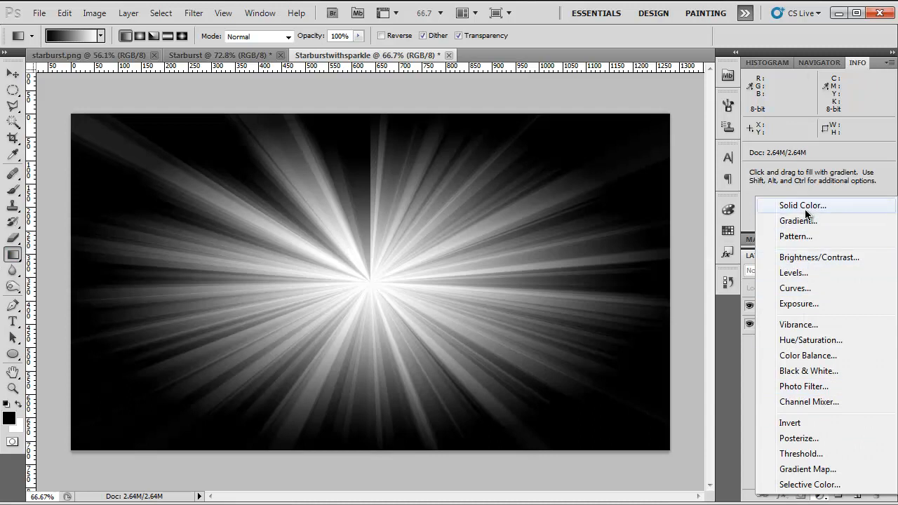
Step: Add a radial Gradient Fill layer at 75% scale, cyan centre fading to pink
left_click(798, 220)
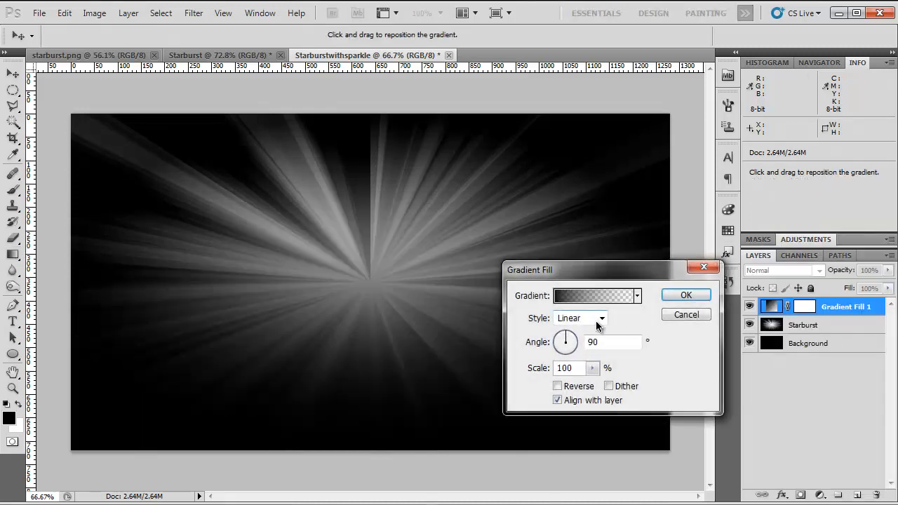
left_click(600, 318)
type("0")
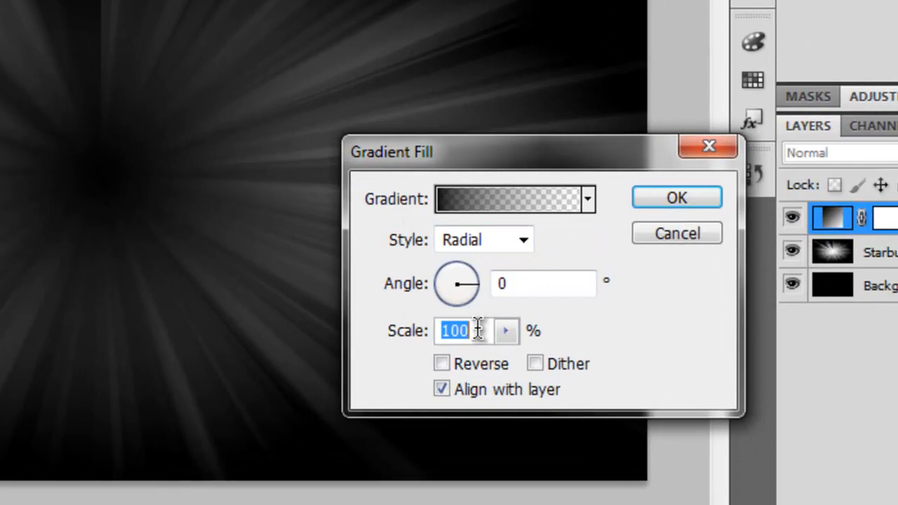
type("75")
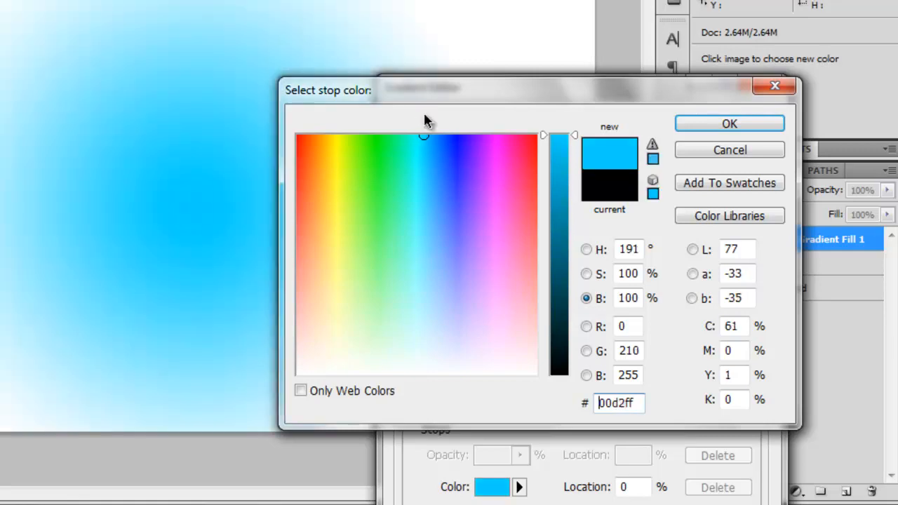
left_click(730, 123)
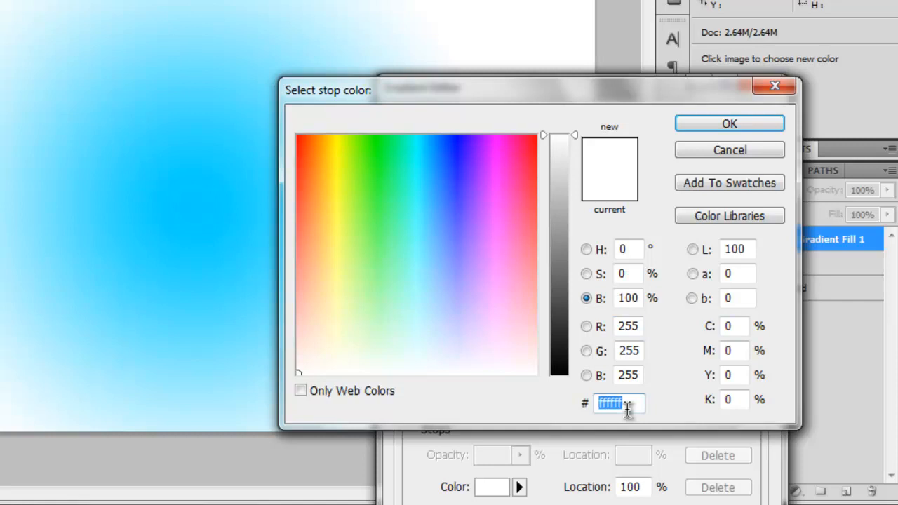
type("fd")
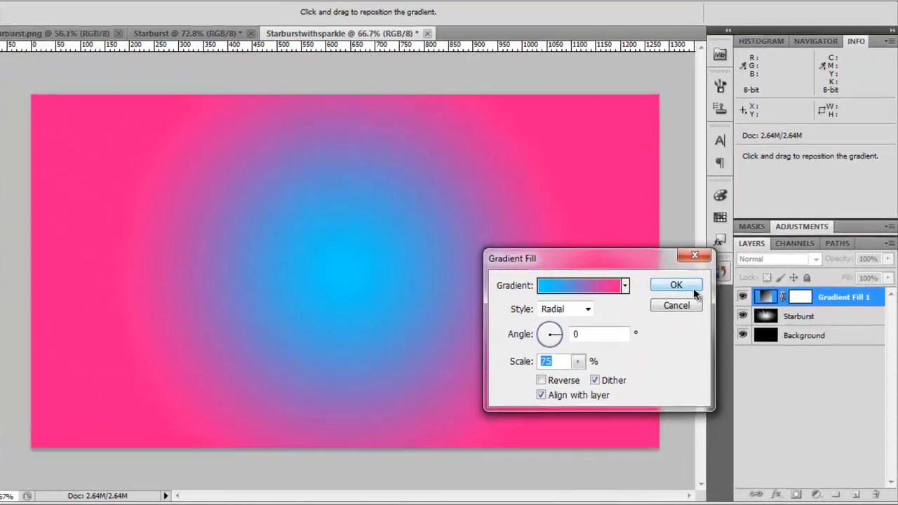
left_click(676, 285)
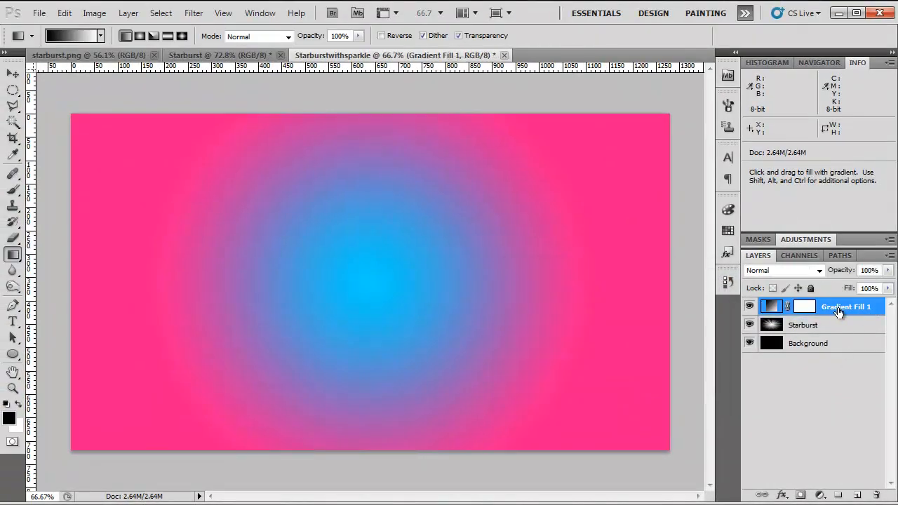
Step: Rename the fill layer Gradient and change its blend mode to tint the starburst rays
double_click(847, 307)
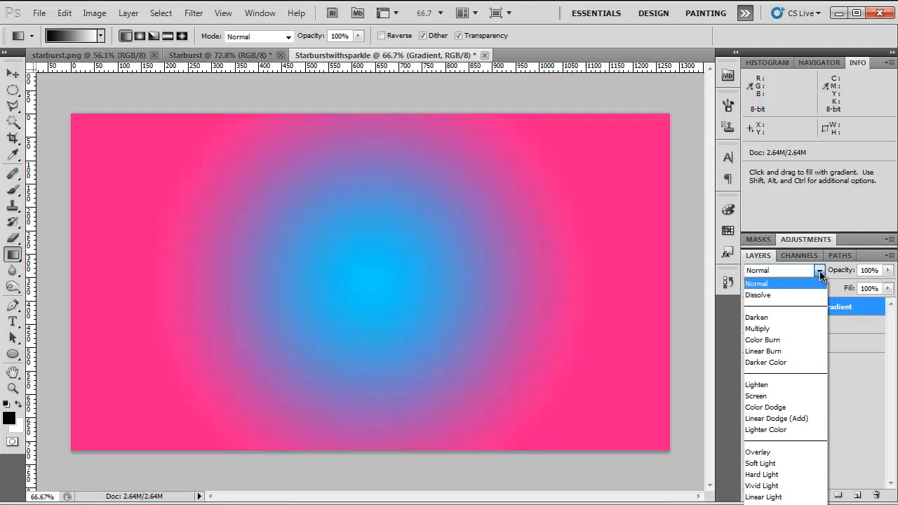
left_click(758, 452)
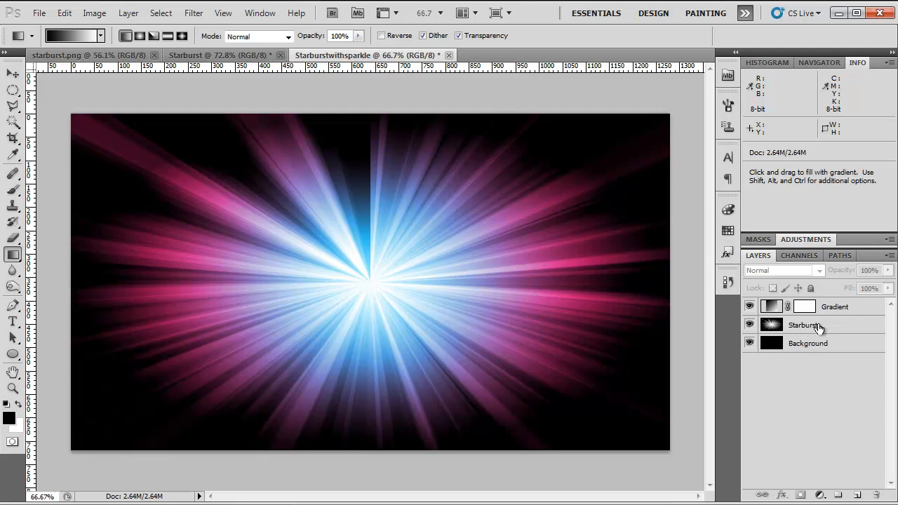
left_click(807, 324)
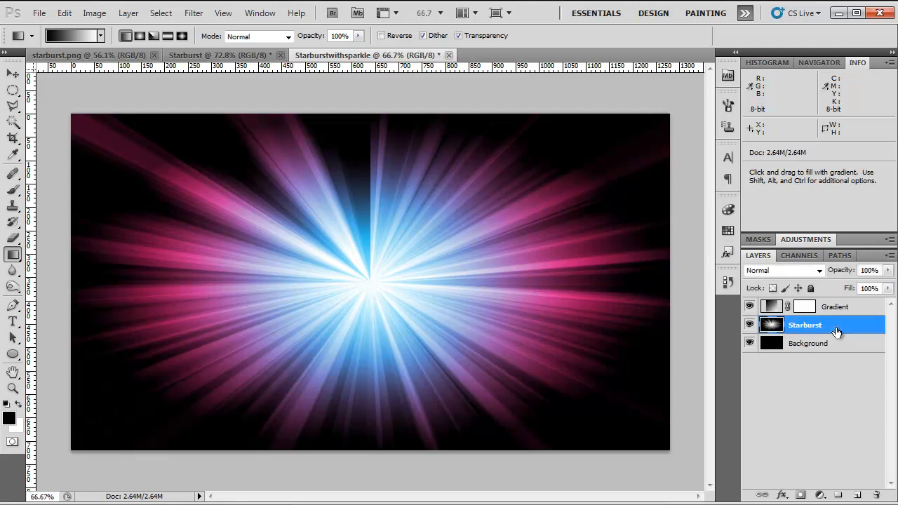
Step: Brighten the Starburst layer with Levels input values 5, 1.25 and 225
left_click(94, 12)
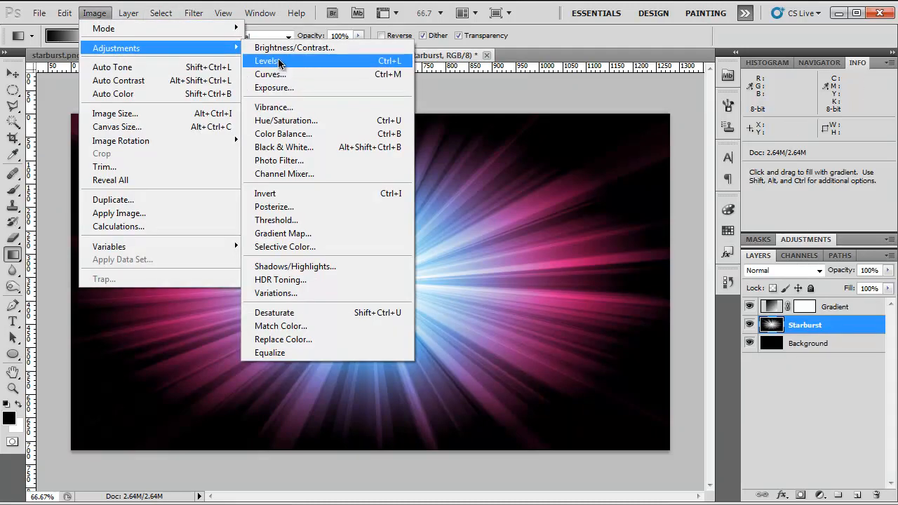
left_click(267, 61)
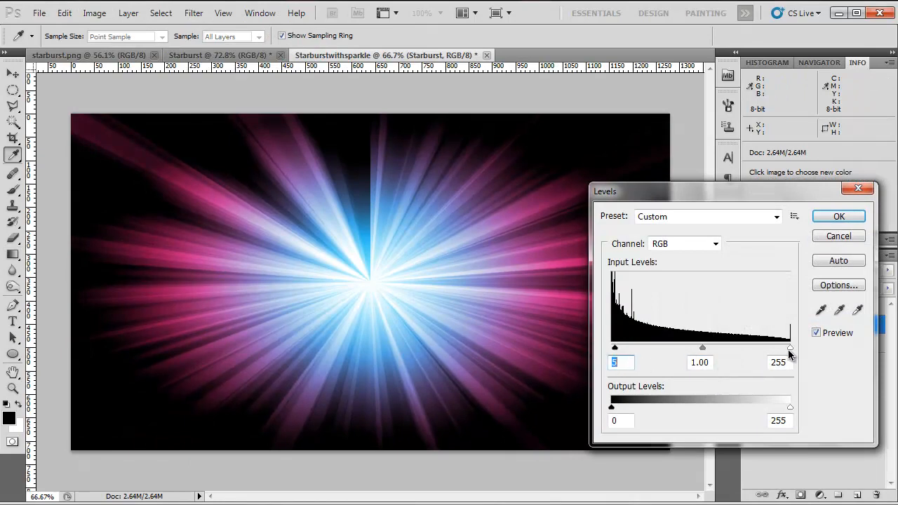
left_click_drag(789, 349, 778, 349)
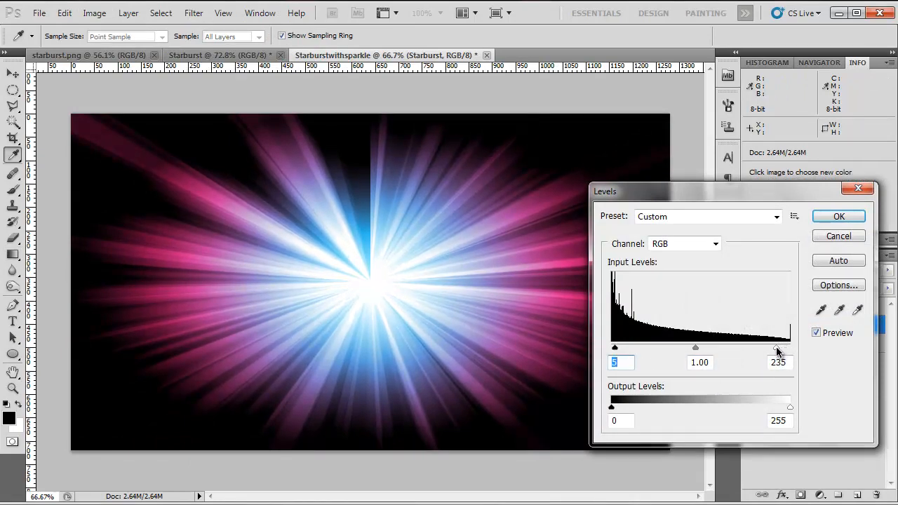
left_click_drag(778, 348, 767, 348)
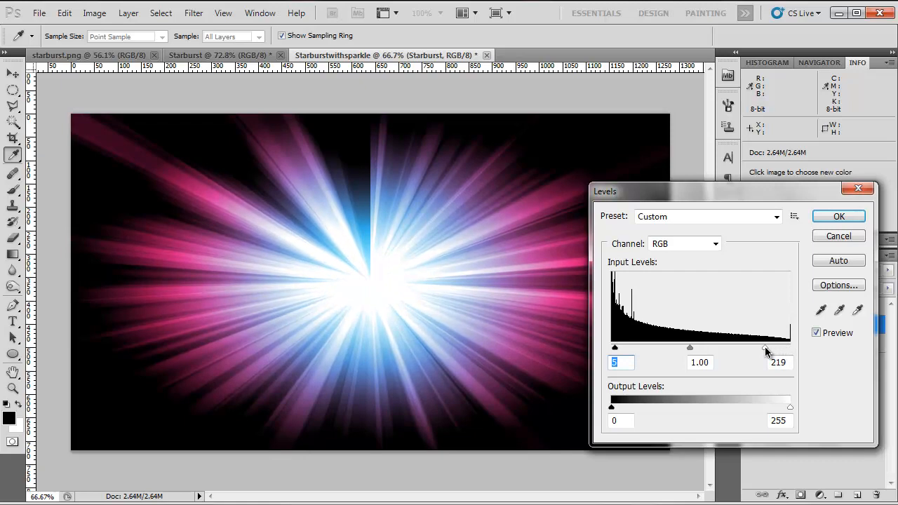
left_click_drag(772, 349, 769, 348)
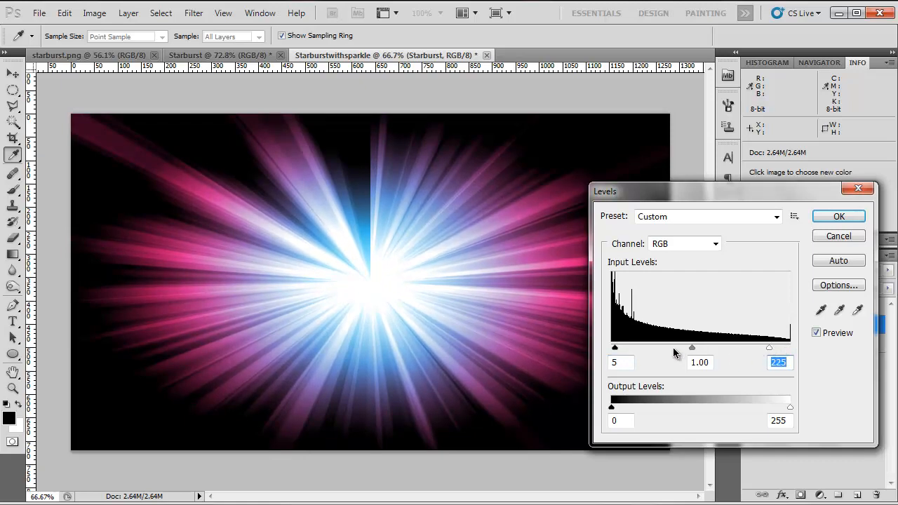
left_click_drag(691, 347, 686, 347)
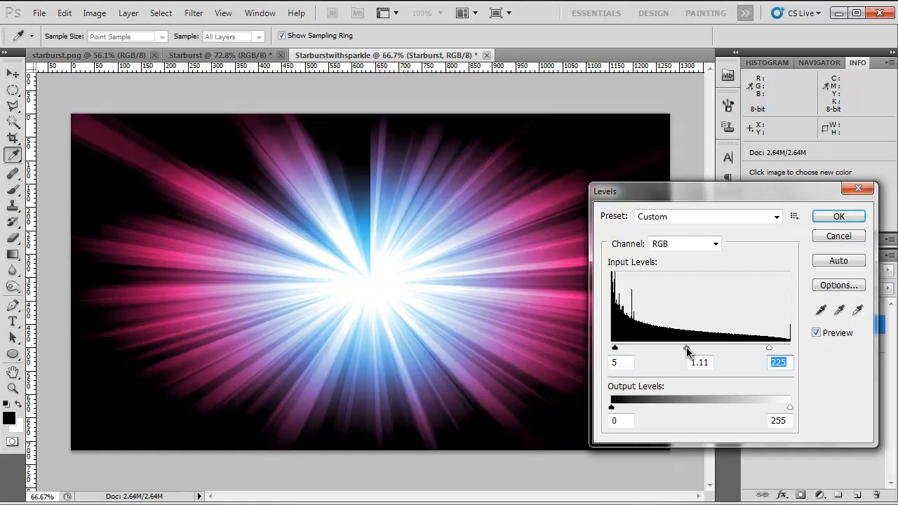
left_click_drag(687, 347, 686, 347)
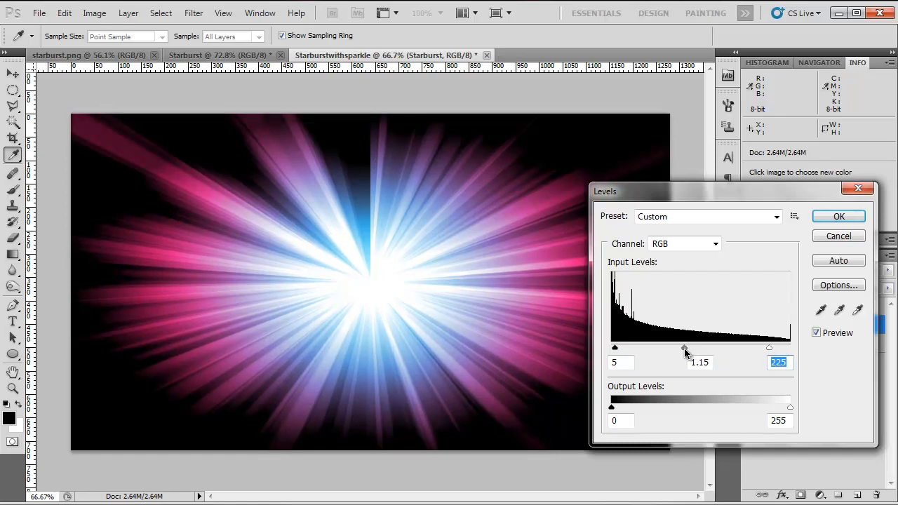
left_click_drag(684, 347, 686, 347)
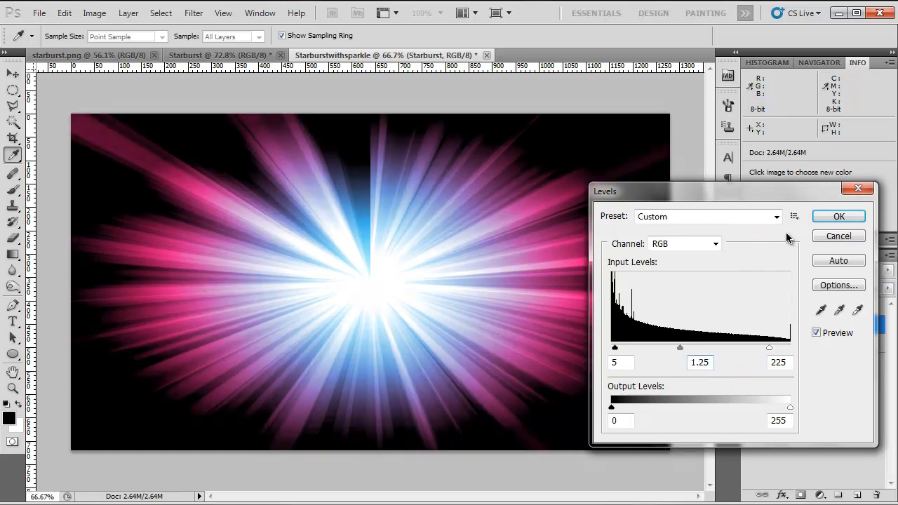
left_click(839, 215)
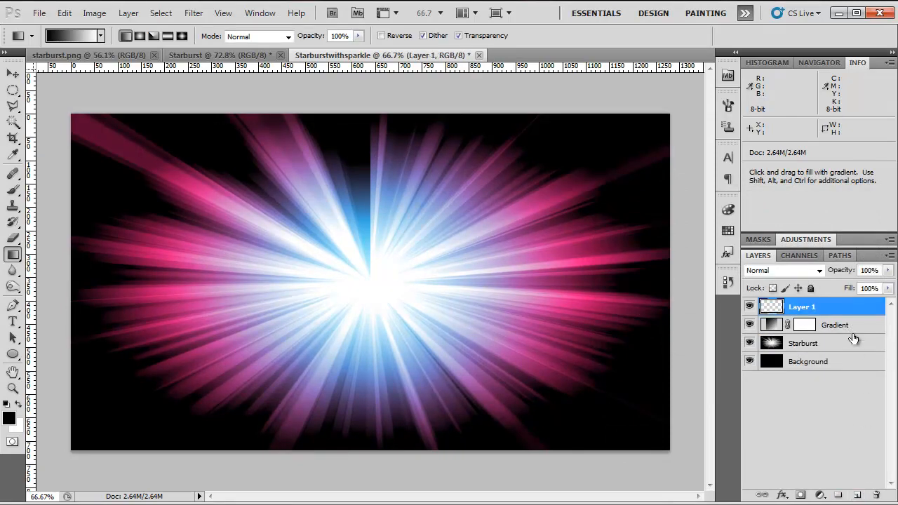
mouse_move(330, 321)
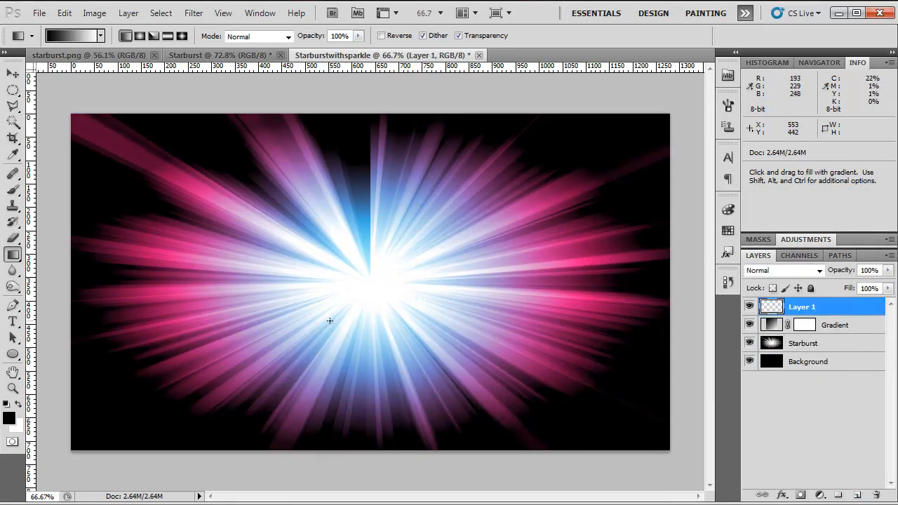
mouse_move(393, 301)
type("Sparkles")
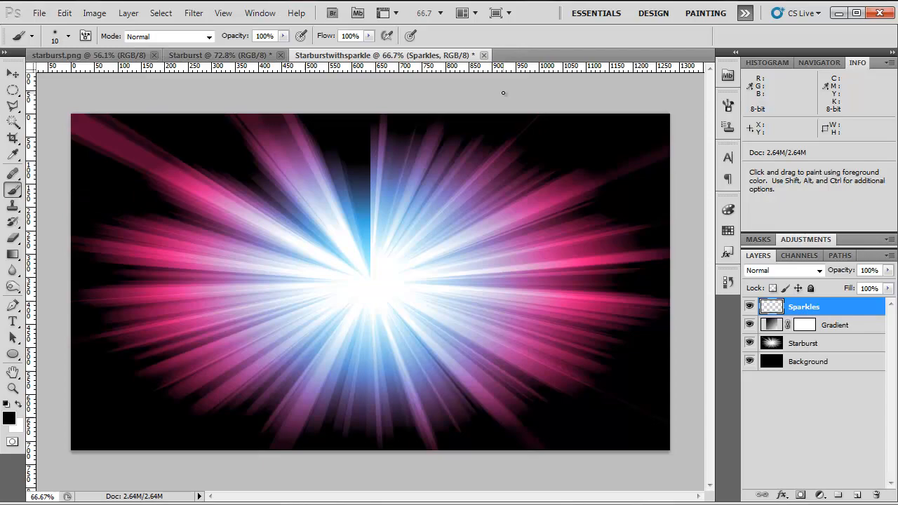
Step: Open the Window menu to reach the Brush panel
left_click(259, 13)
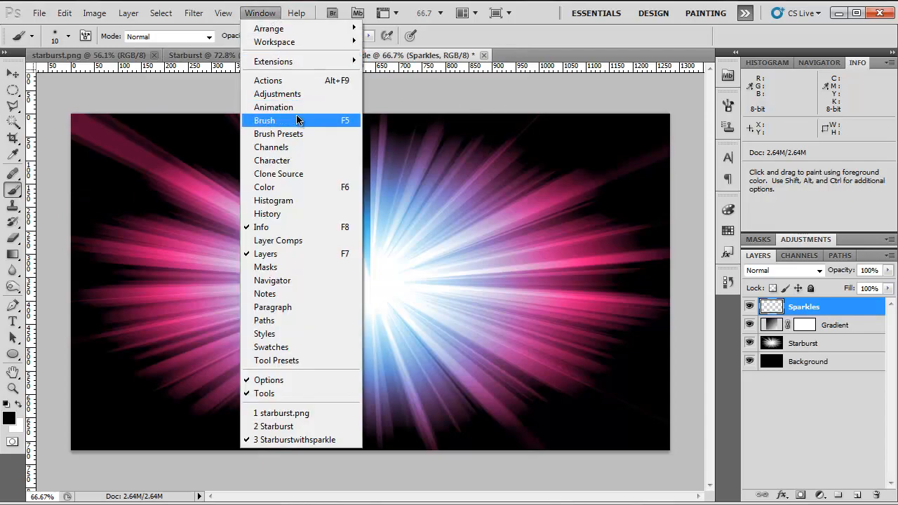
Step: Set the brush to 1000% spacing, 50% size jitter, 1000% scatter and 50% opacity jitter
left_click(265, 120)
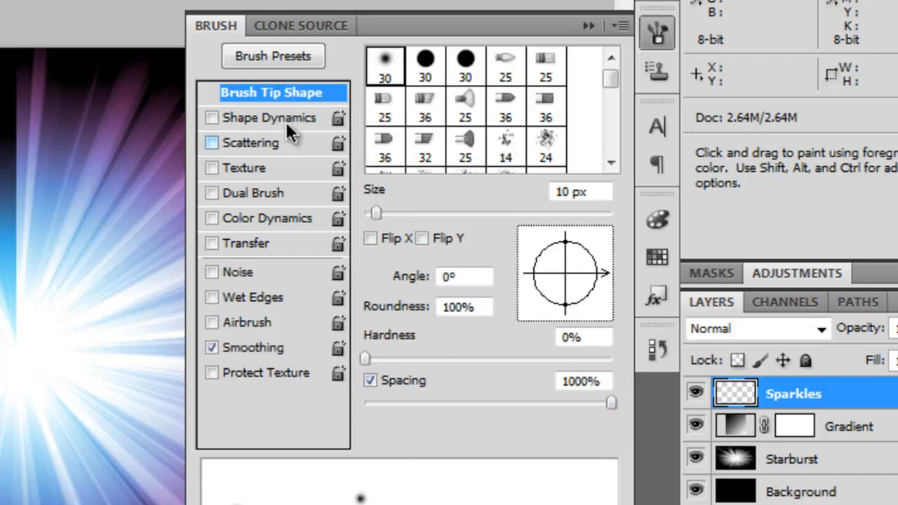
left_click(212, 117)
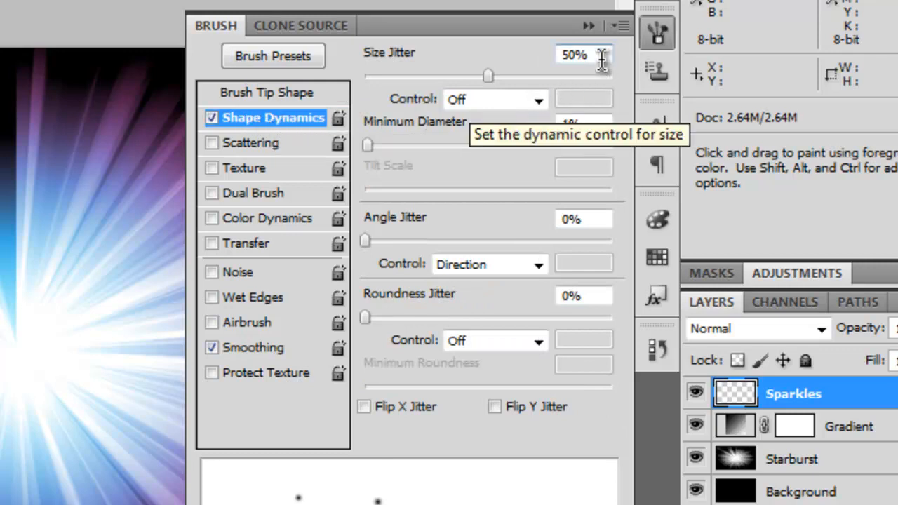
mouse_move(506, 83)
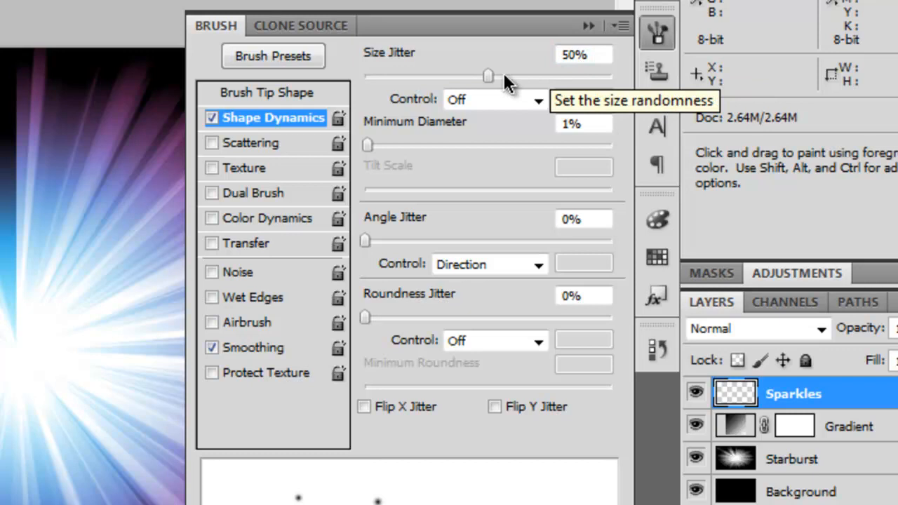
mouse_move(249, 149)
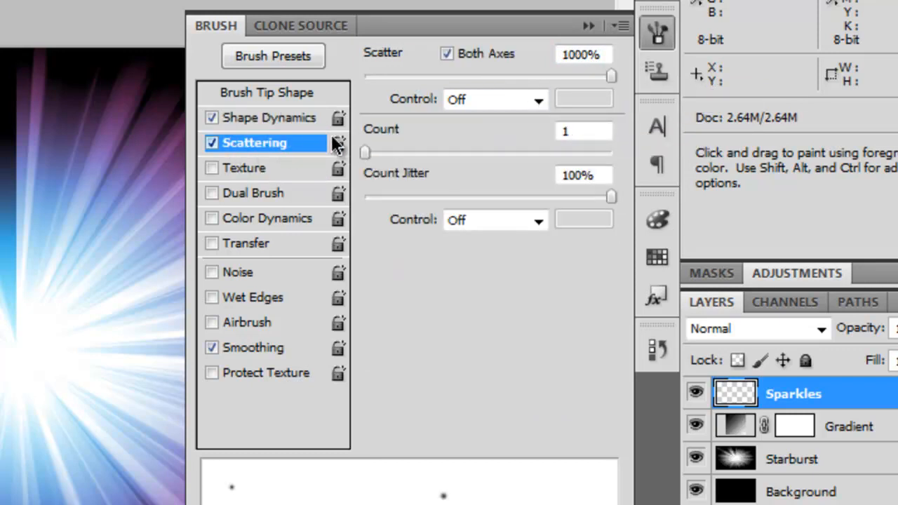
mouse_move(484, 60)
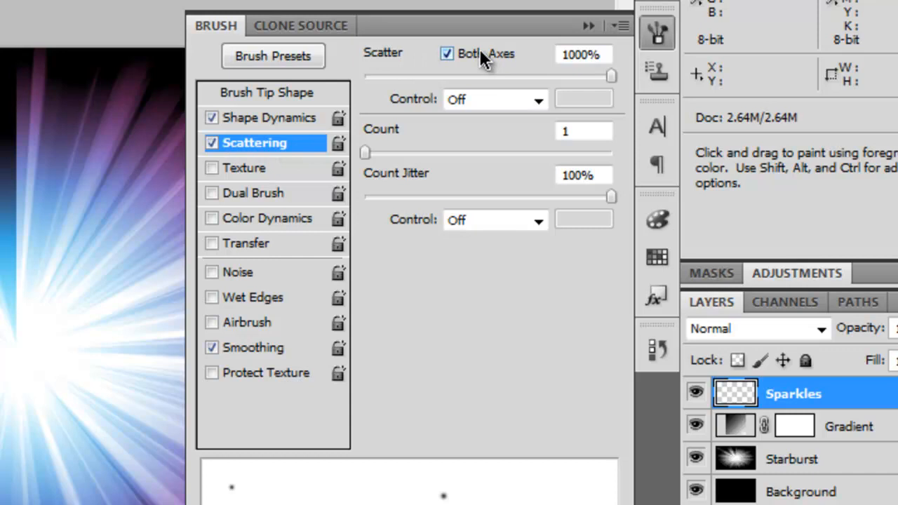
mouse_move(600, 55)
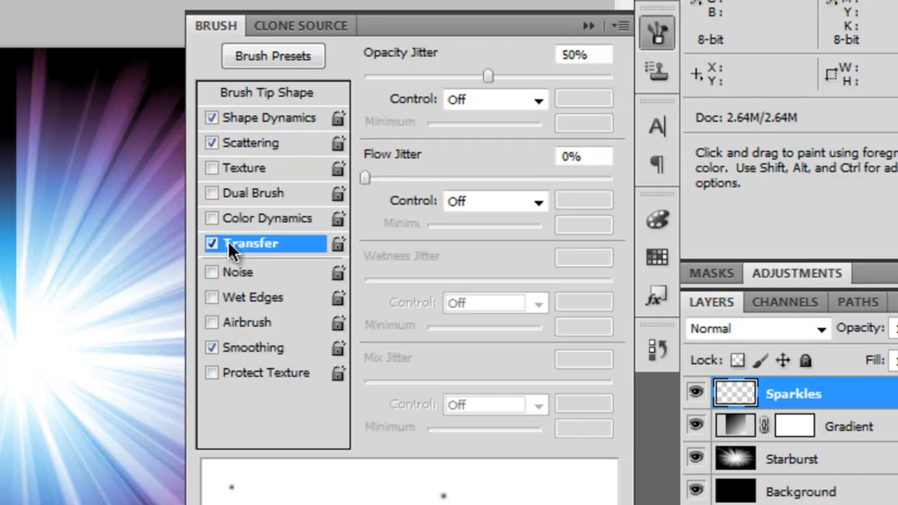
mouse_move(445, 59)
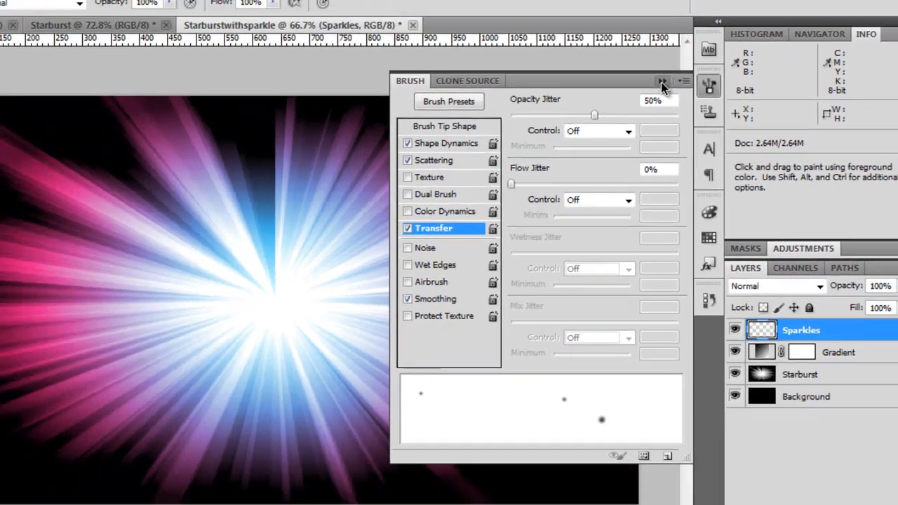
left_click(663, 82)
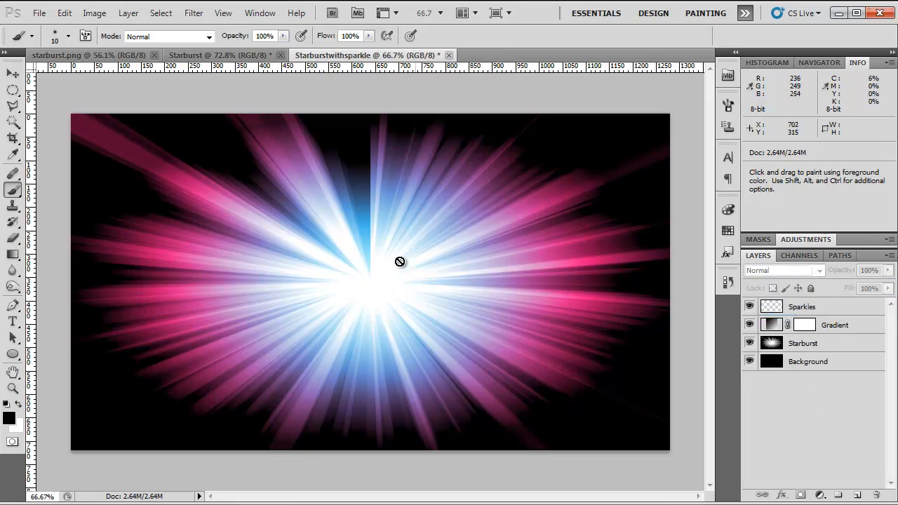
Step: Paint white sparkle dots of varying sizes across the starburst on the Sparkles layer
left_click(803, 307)
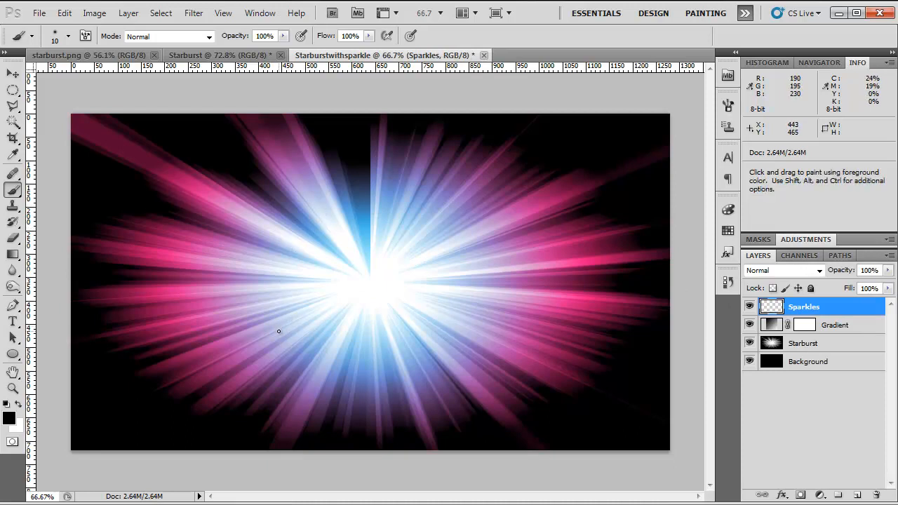
left_click(12, 389)
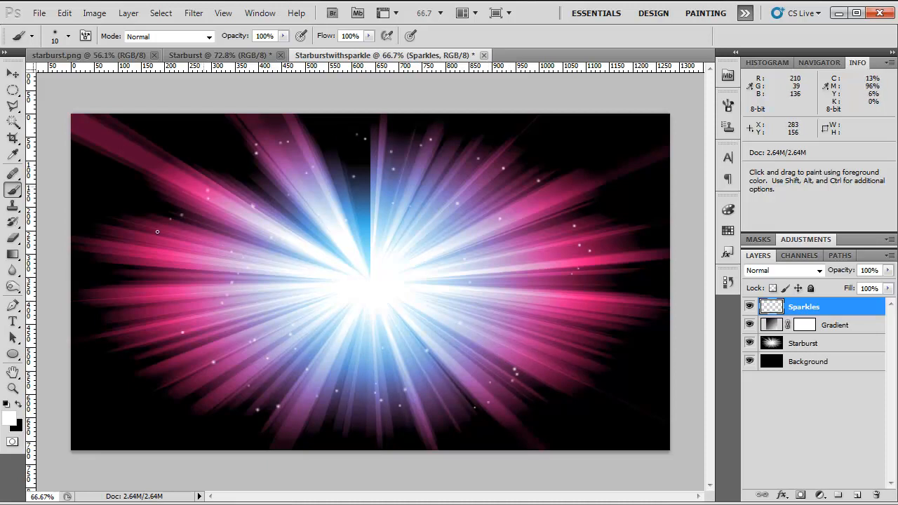
mouse_move(548, 154)
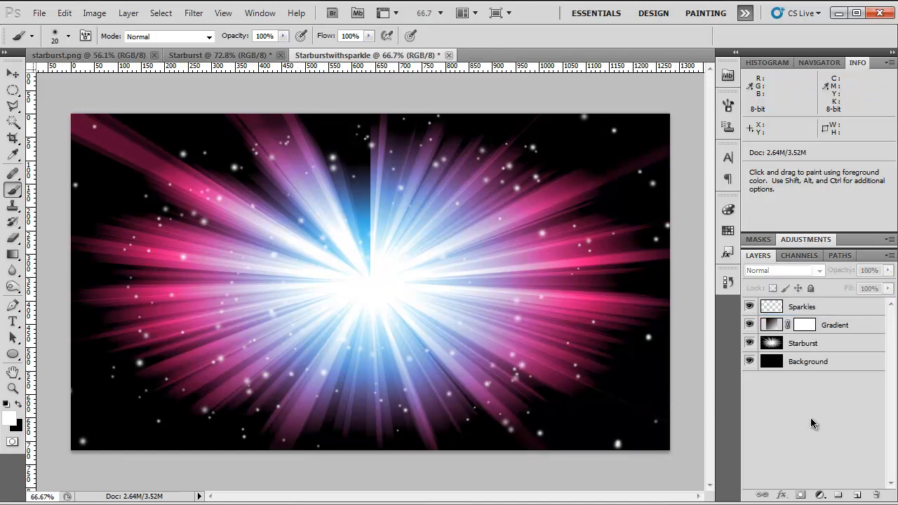
left_click(801, 307)
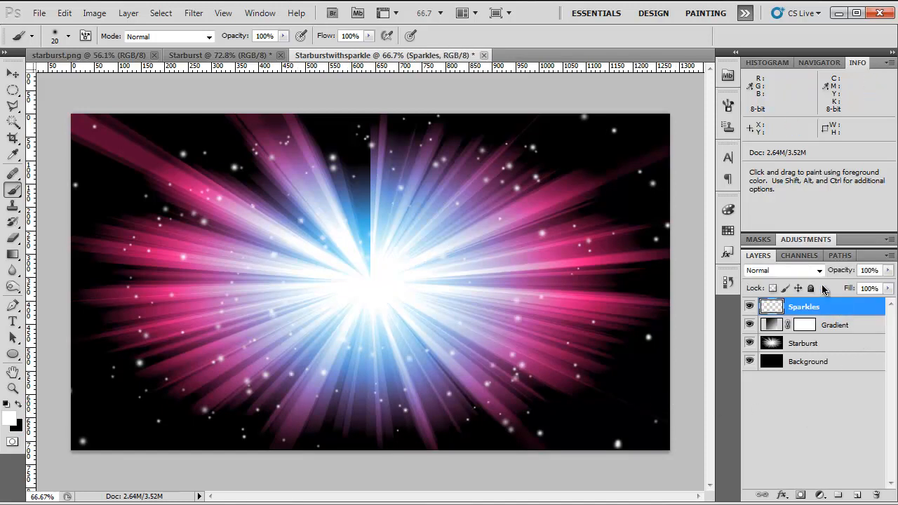
Step: Move the Sparkles layer below Gradient and set its blend mode to Color Dodge
left_click(835, 324)
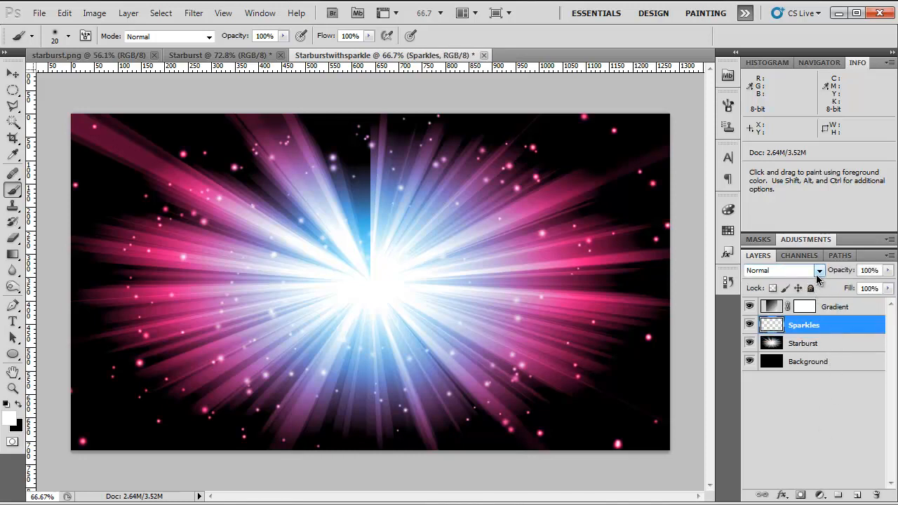
left_click(818, 270)
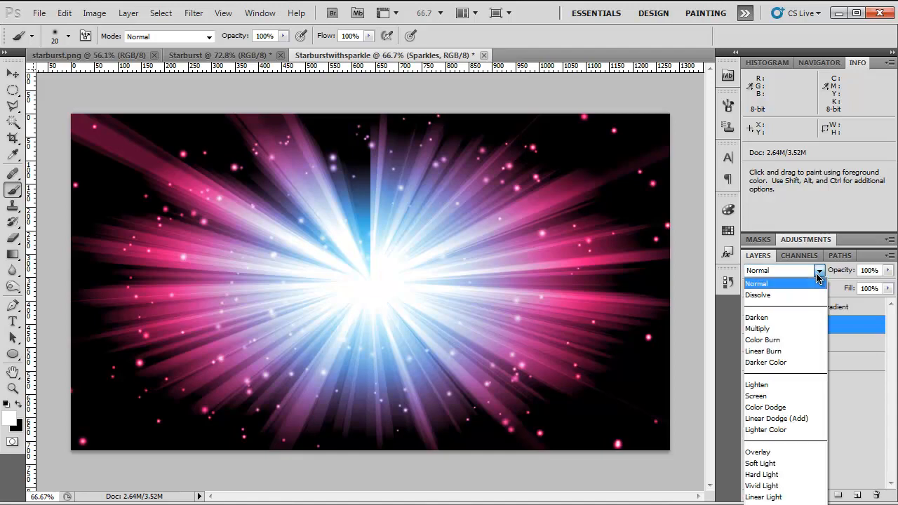
left_click(765, 407)
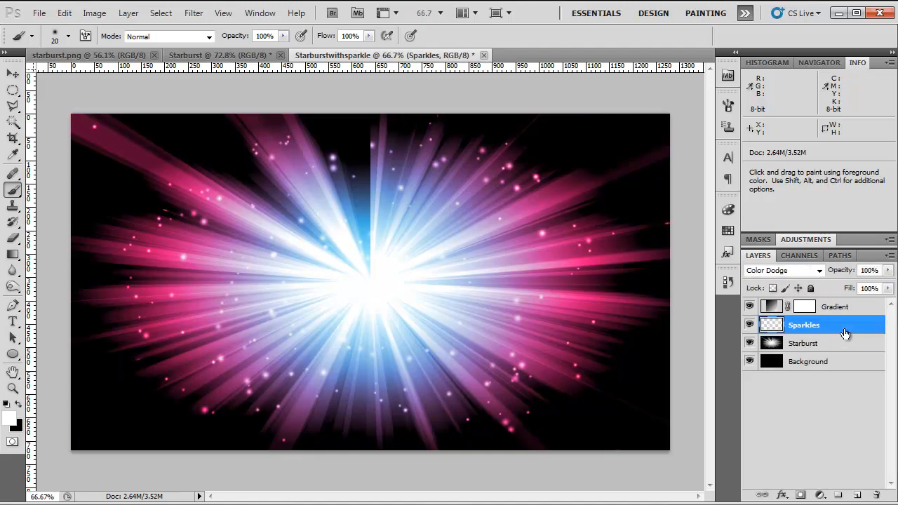
Step: Give Sparkles a white Normal-mode Outer Glow at 60% opacity and 13 px size
double_click(804, 325)
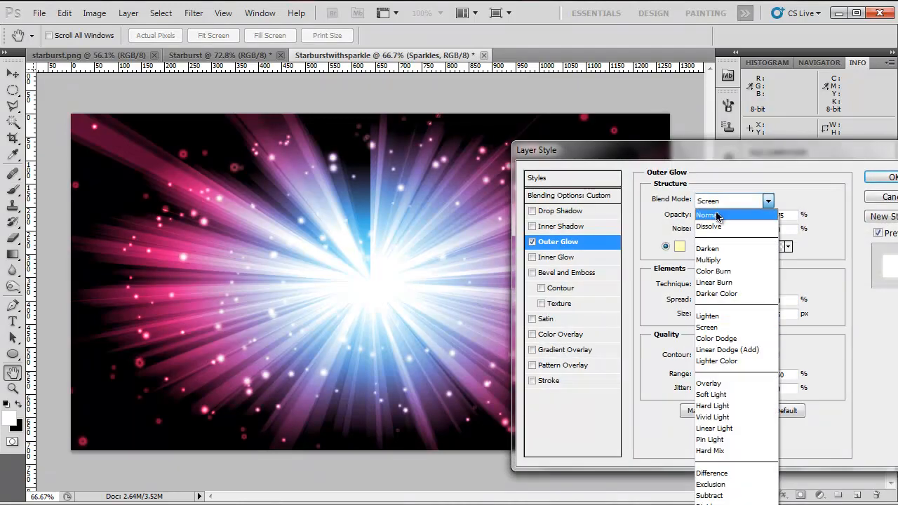
left_click(680, 246)
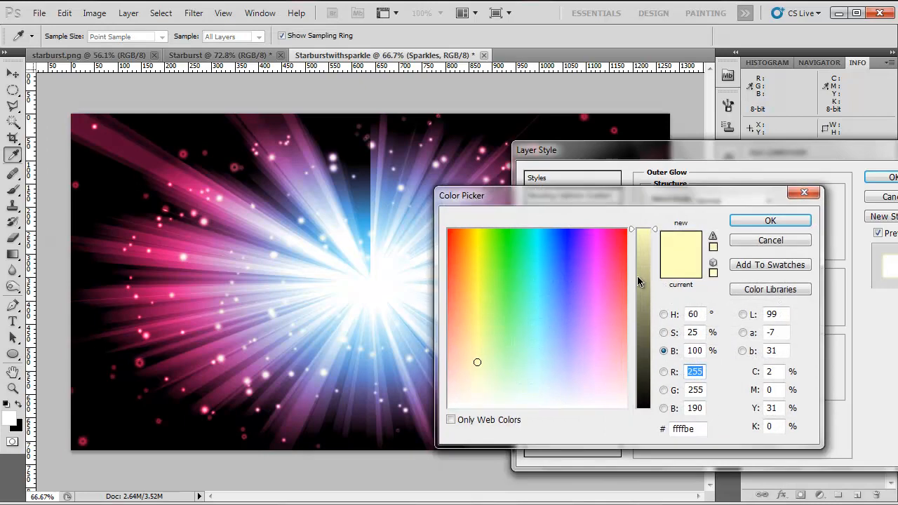
left_click(769, 220)
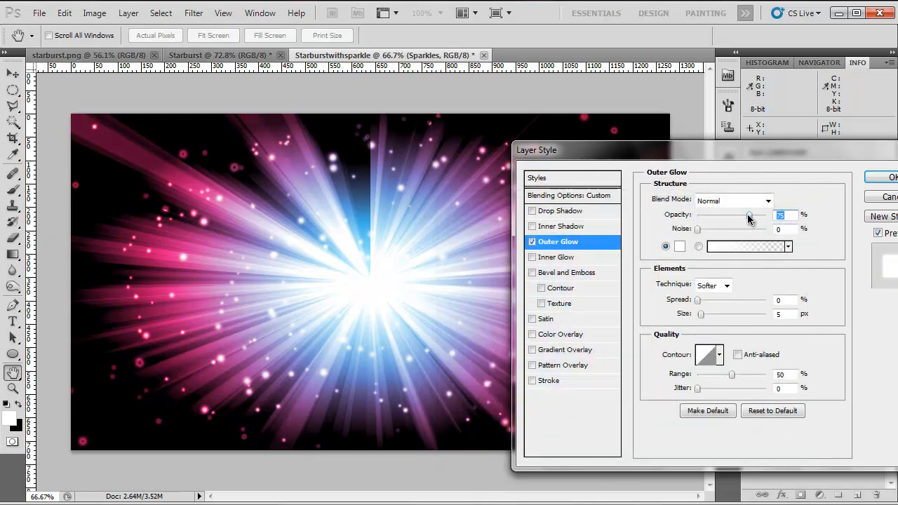
left_click_drag(750, 216, 741, 216)
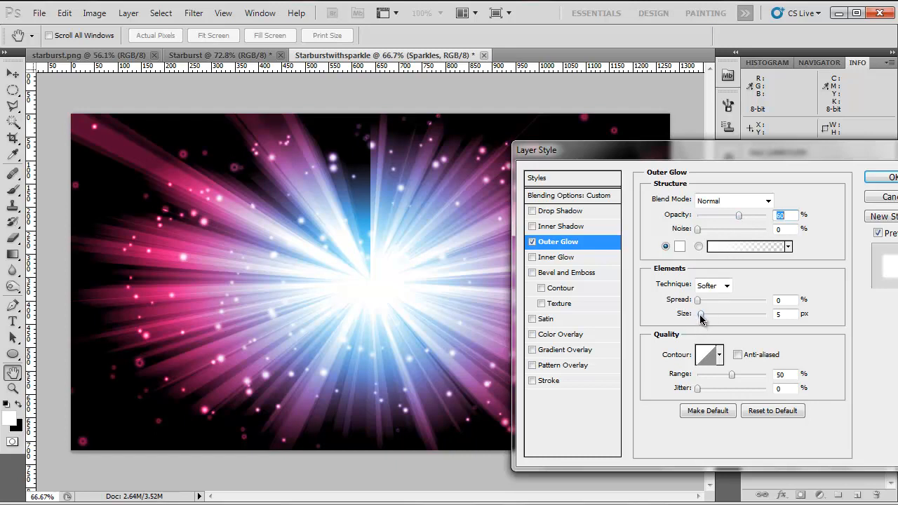
left_click_drag(699, 313, 708, 313)
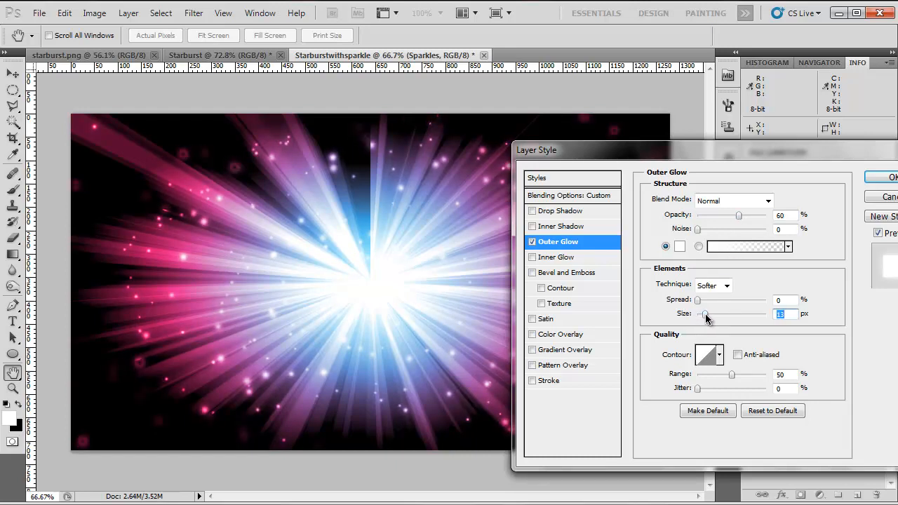
left_click(891, 177)
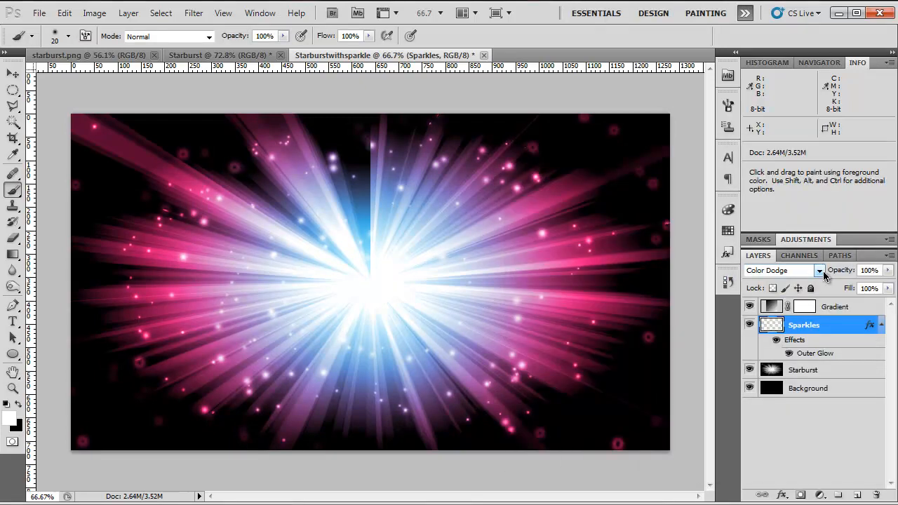
mouse_move(728, 242)
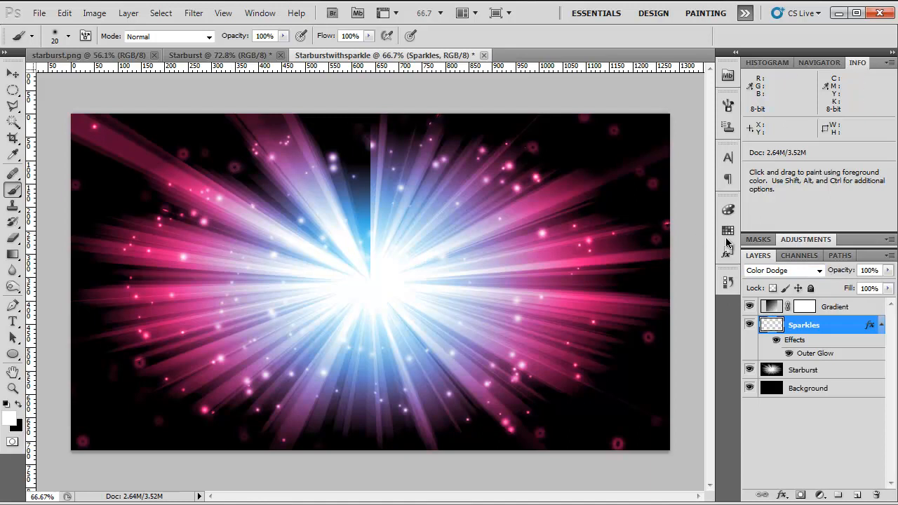
left_click(782, 270)
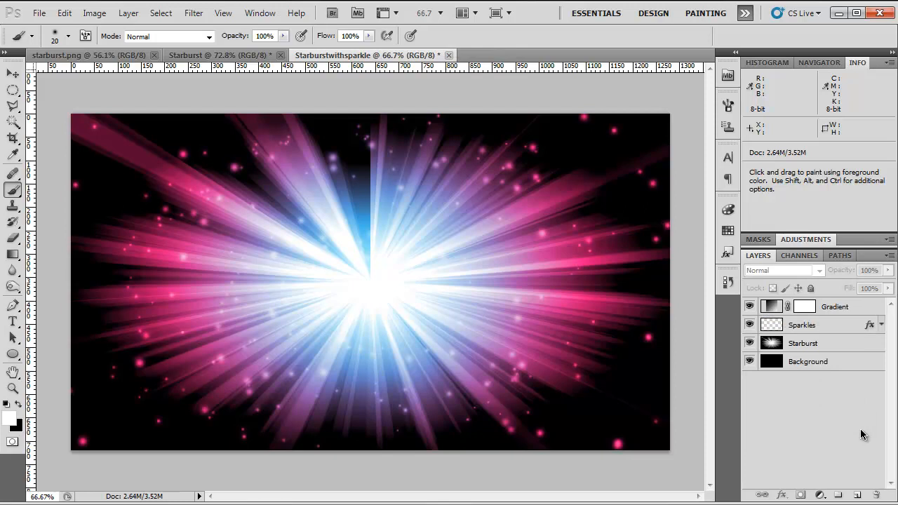
mouse_move(855, 402)
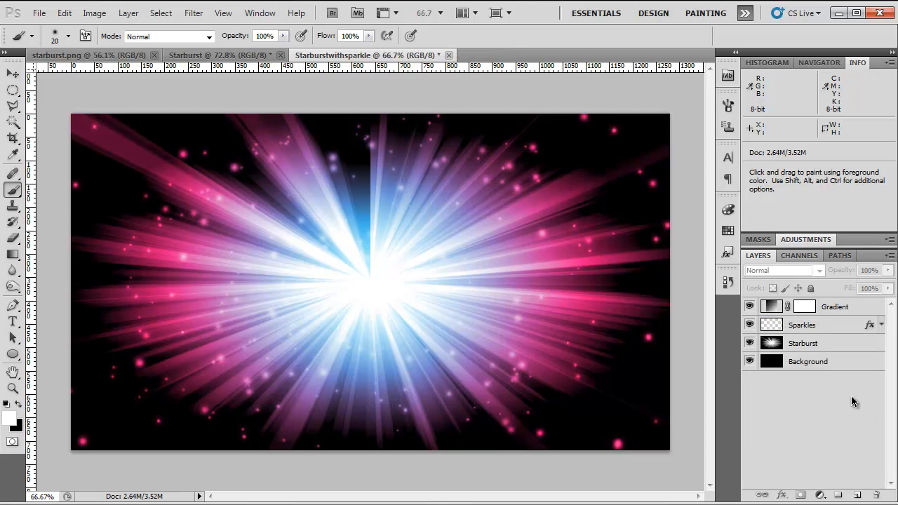
mouse_move(839, 418)
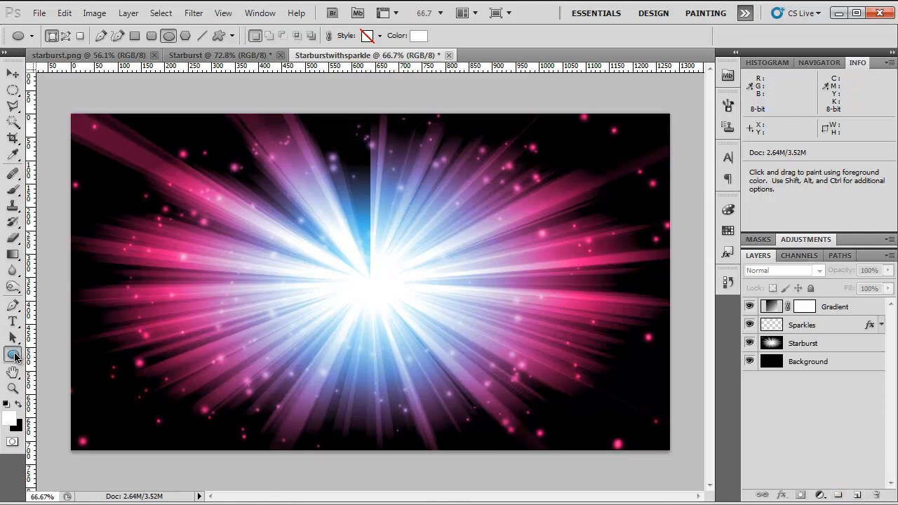
Step: Draw a dark circle with the Ellipse tool over the starburst centre
left_click(12, 354)
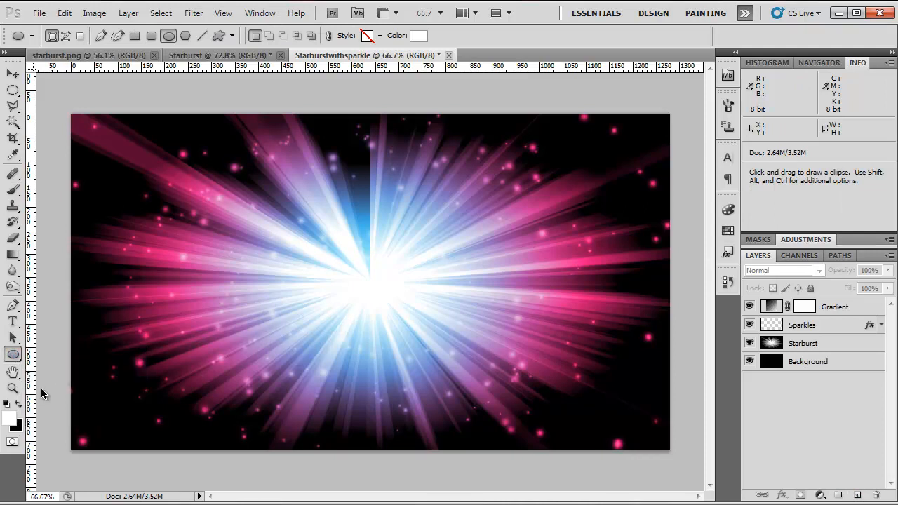
left_click(8, 412)
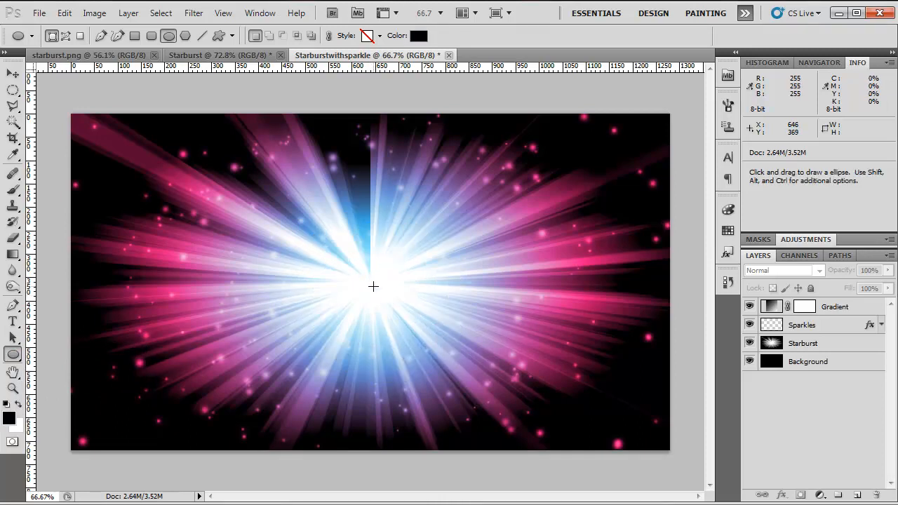
left_click_drag(373, 286, 442, 344)
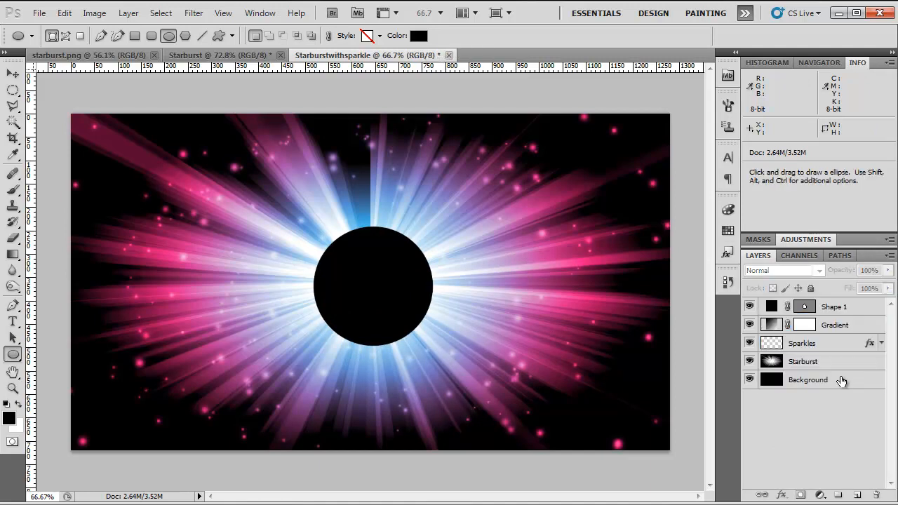
Step: Rename the circle's shape layer to LogoBG
left_click(809, 379)
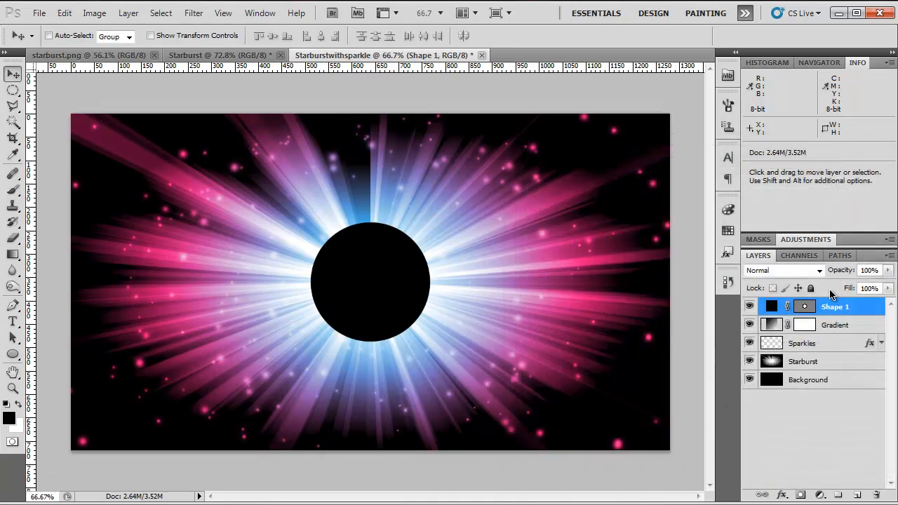
double_click(835, 306)
type("LogoBG")
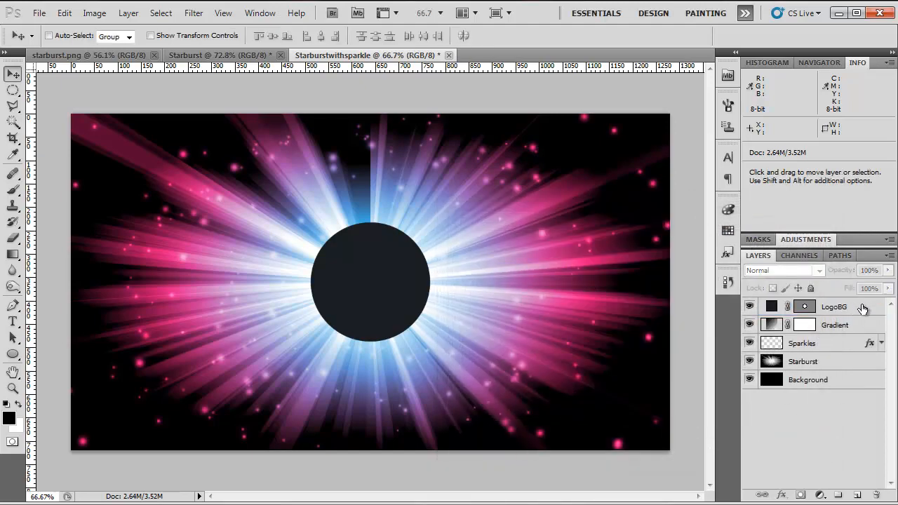
left_click(834, 307)
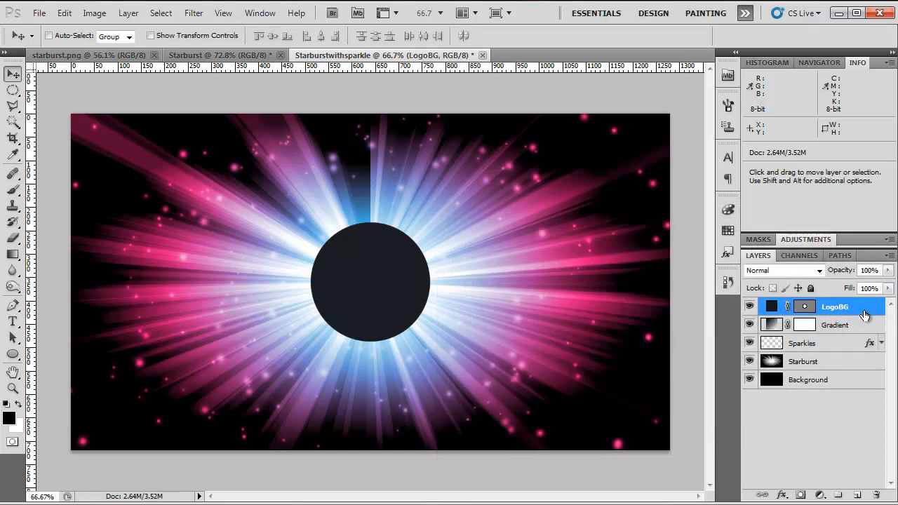
double_click(835, 306)
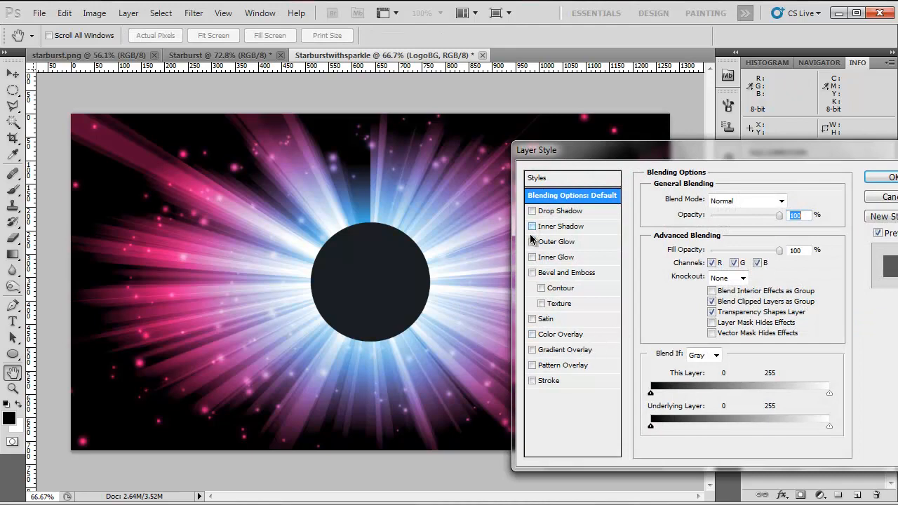
left_click(555, 241)
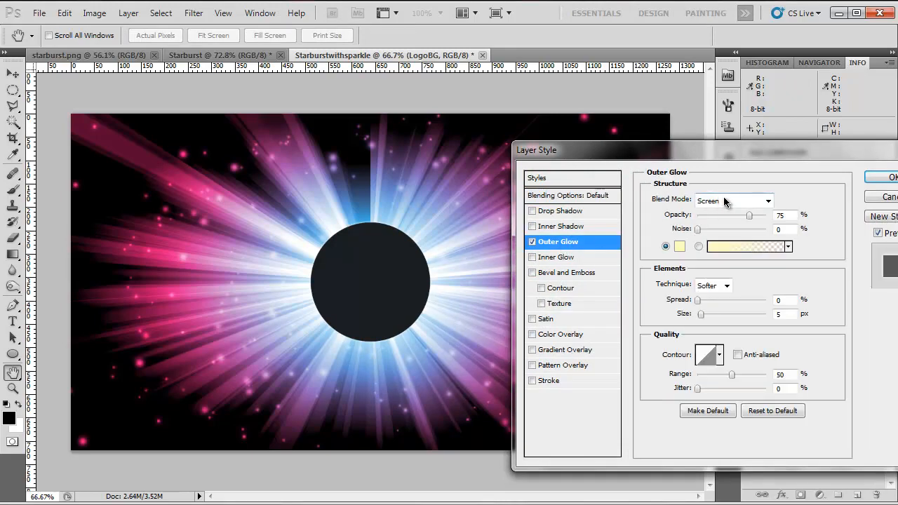
left_click(733, 201)
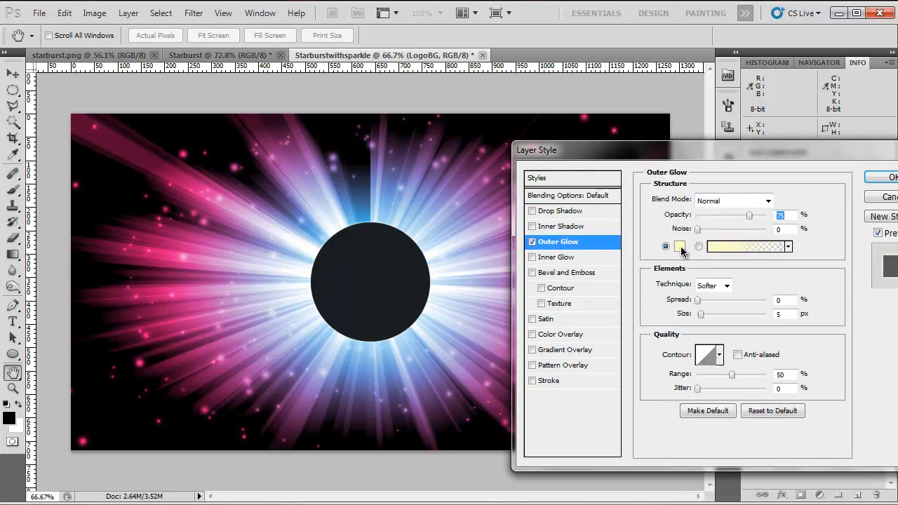
left_click(666, 246)
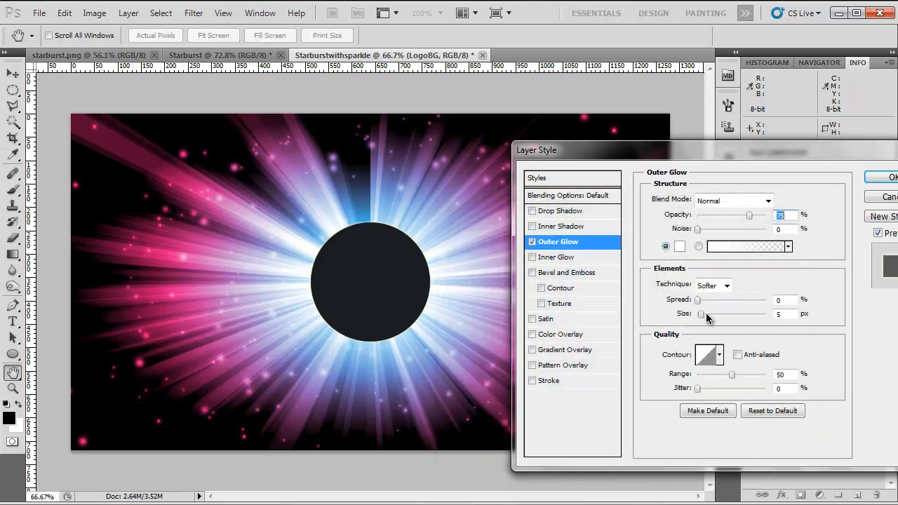
left_click_drag(700, 314, 721, 313)
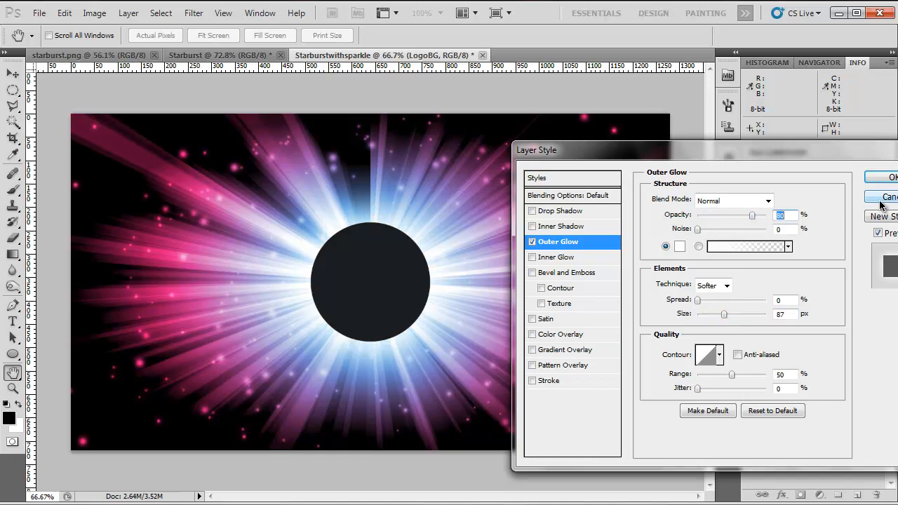
left_click(885, 177)
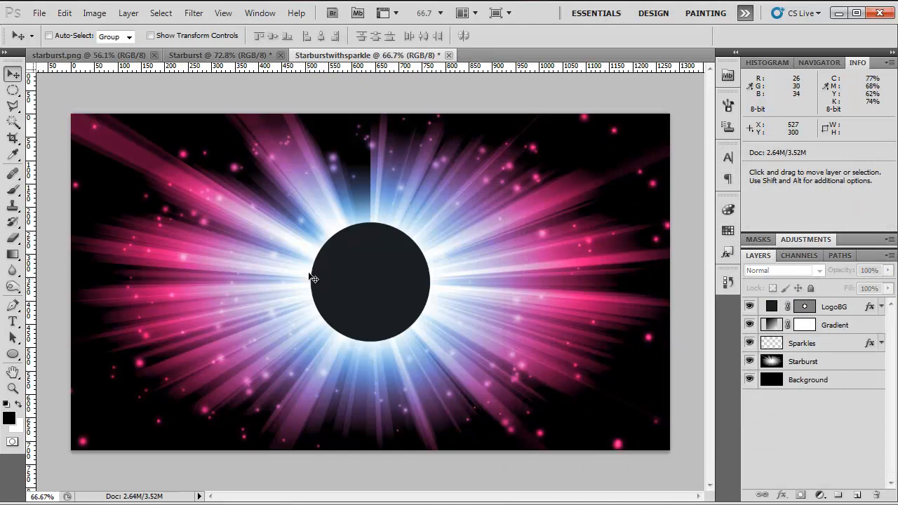
mouse_move(417, 335)
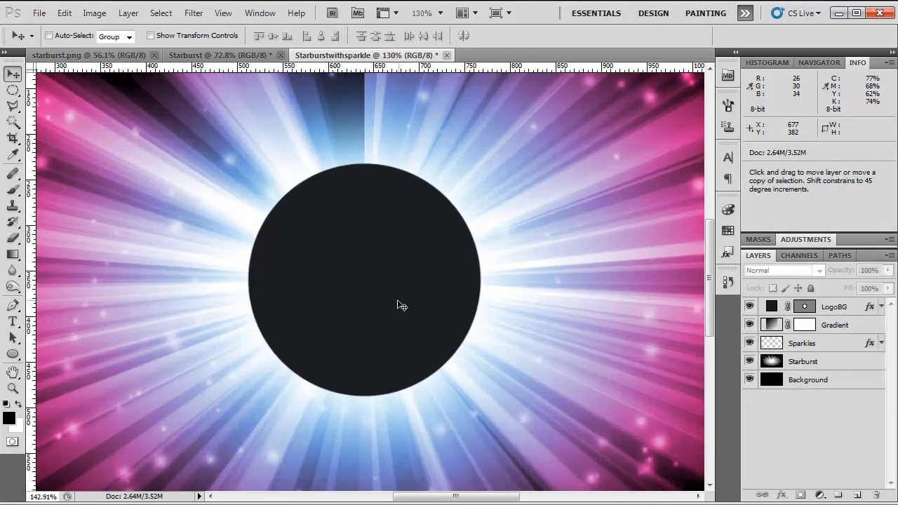
Step: Place the white PEN TO FILM title inside the circle, aligned with LogoBG
left_click(12, 322)
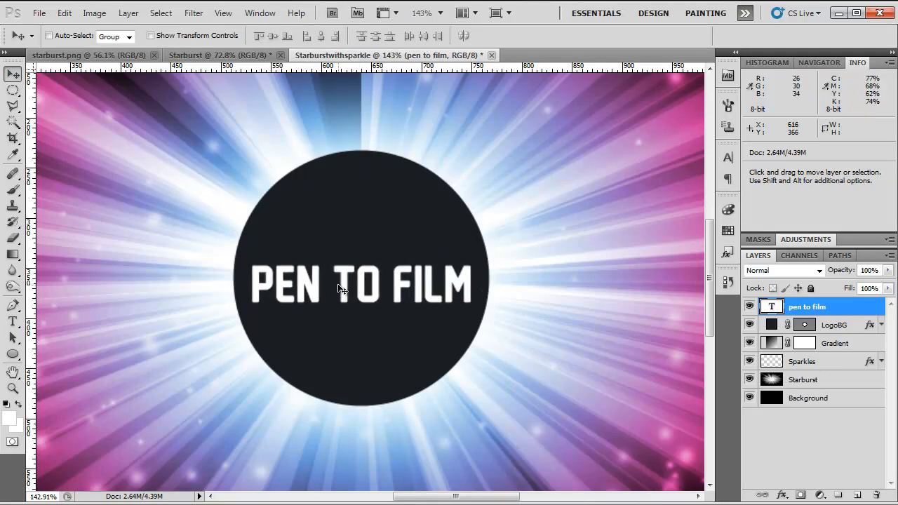
left_click(834, 324)
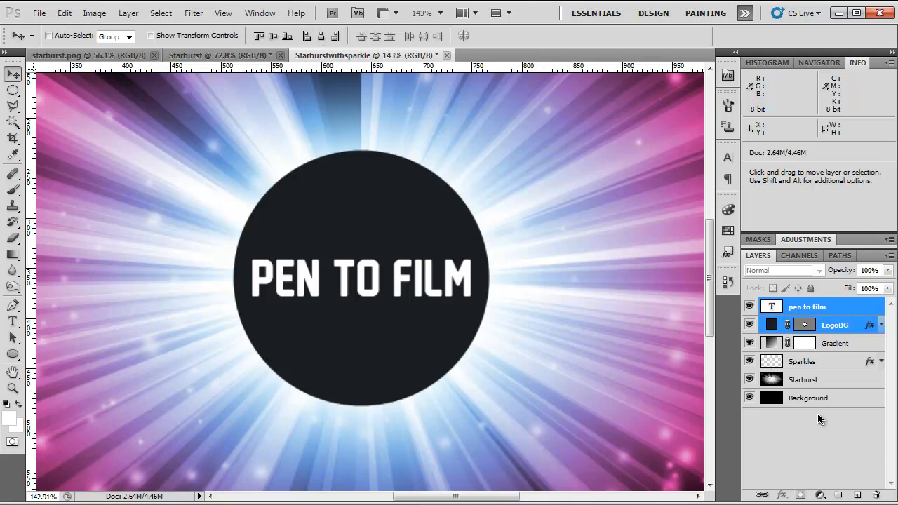
left_click(807, 307)
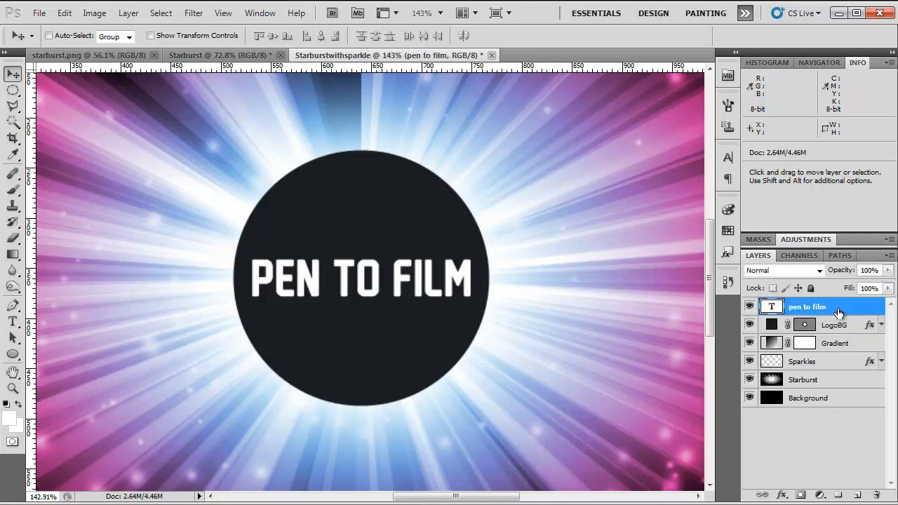
Step: Duplicate the title, shrink it beneath, and retype it as PRODUCTIONS
key("ctrl+j")
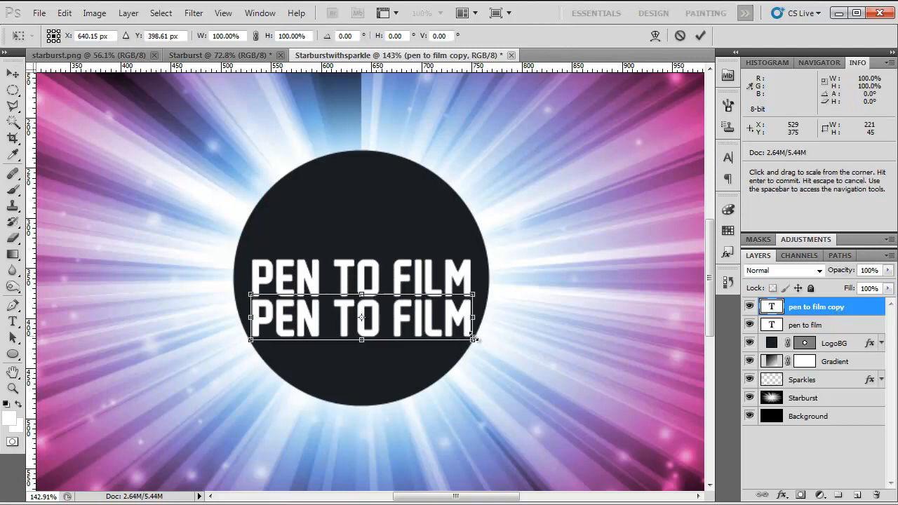
left_click_drag(473, 340, 435, 333)
type("P")
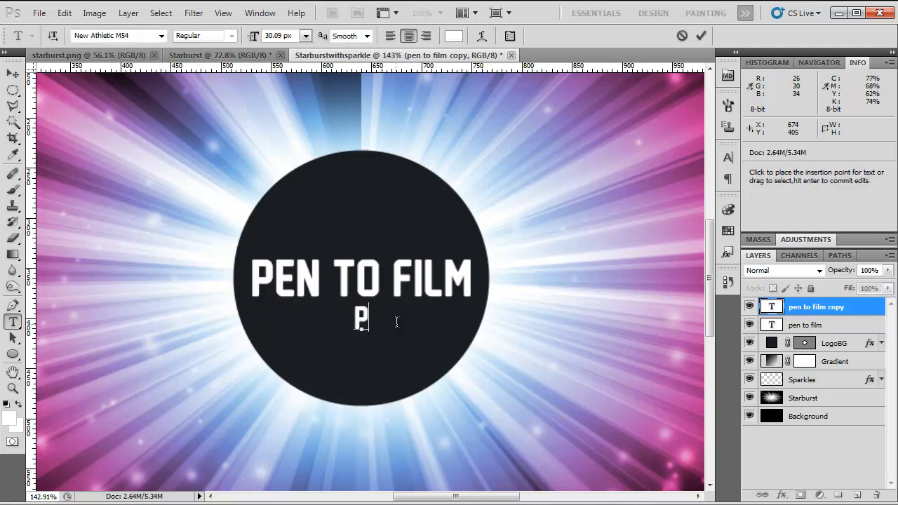
type("RODUCTIONS")
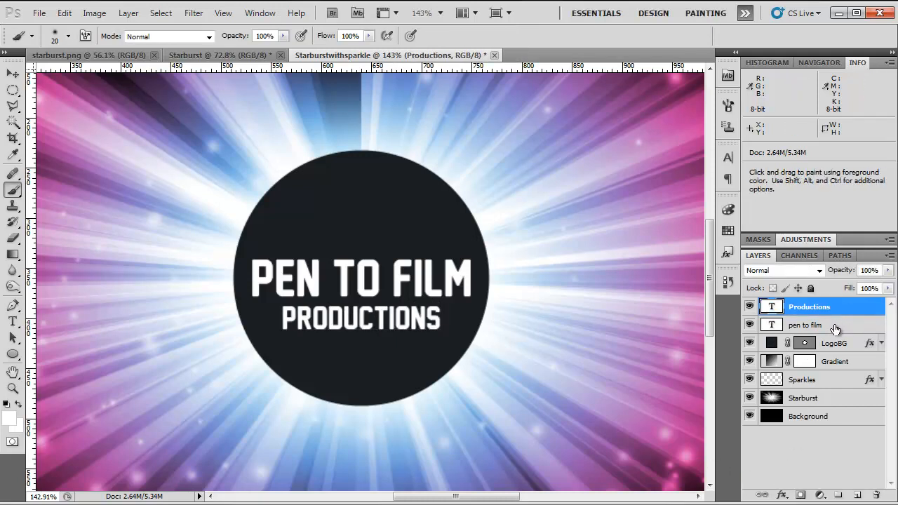
left_click(13, 73)
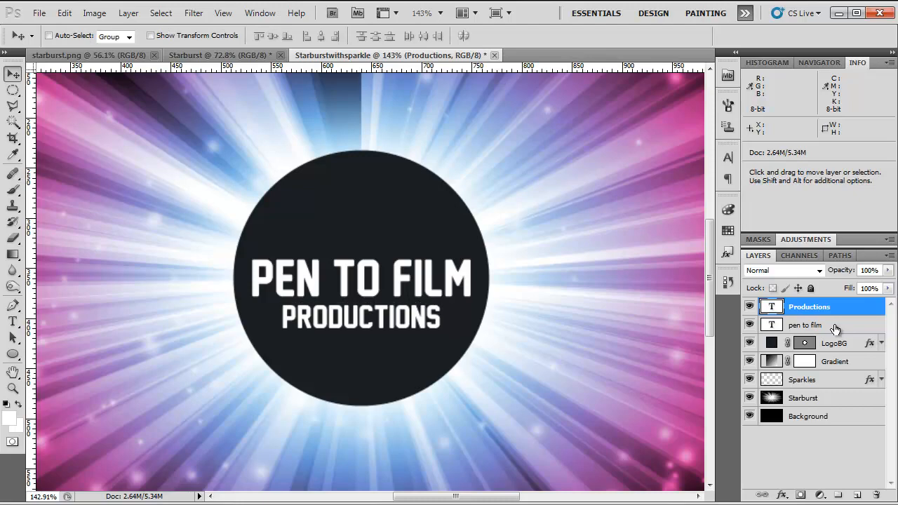
left_click(806, 325)
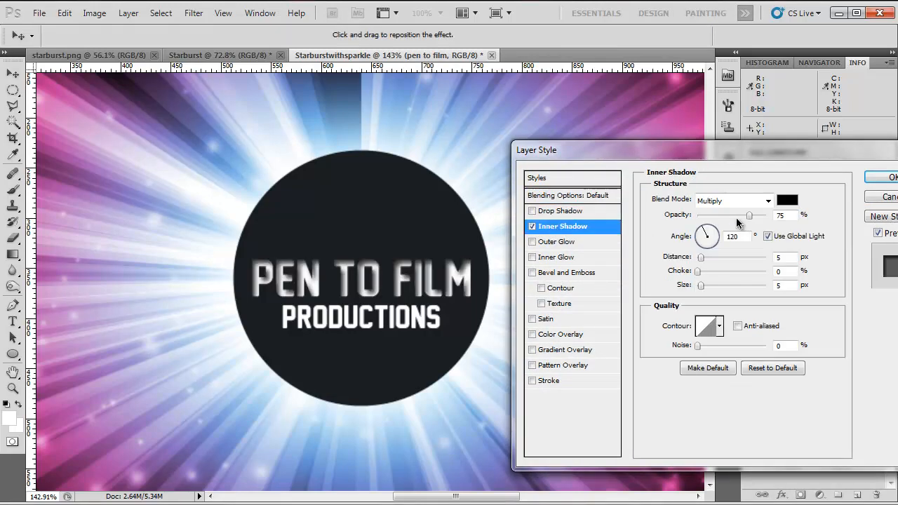
Step: Set the PEN TO FILM Inner Shadow colour to bright cyan (00d2ff)
left_click(787, 200)
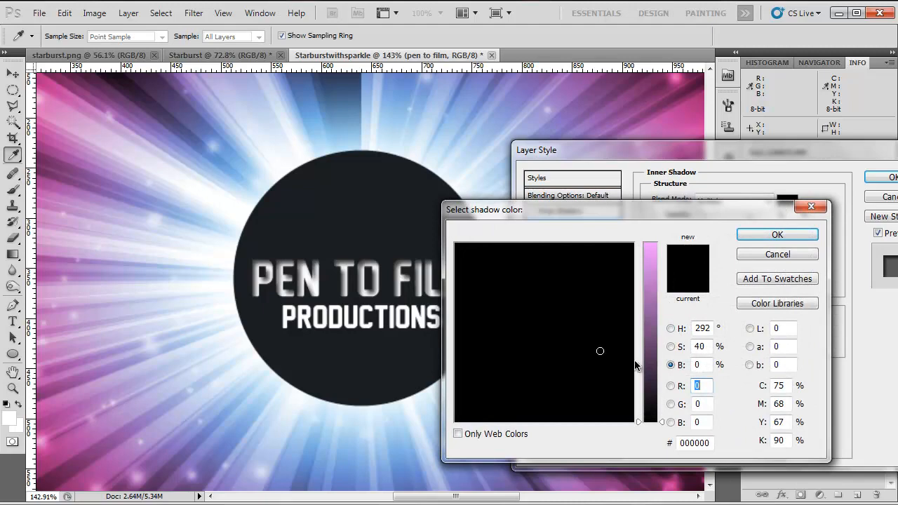
left_click(649, 242)
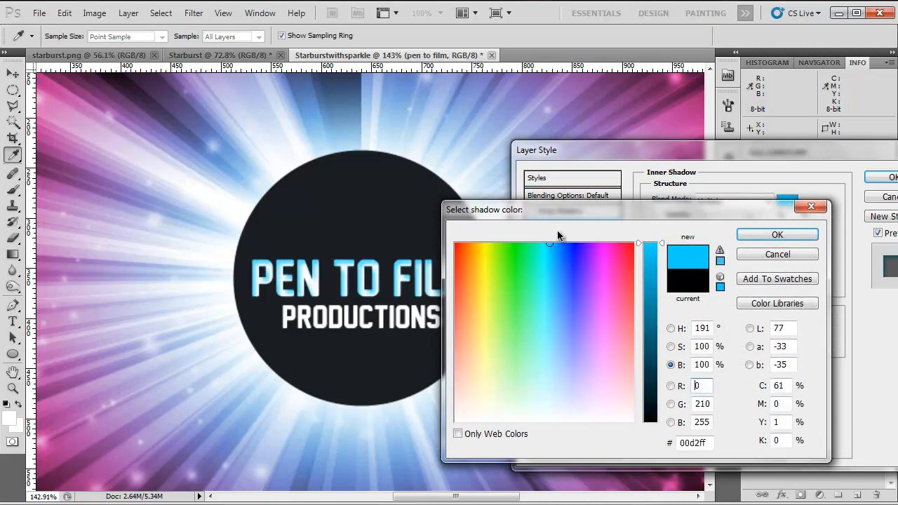
left_click(777, 234)
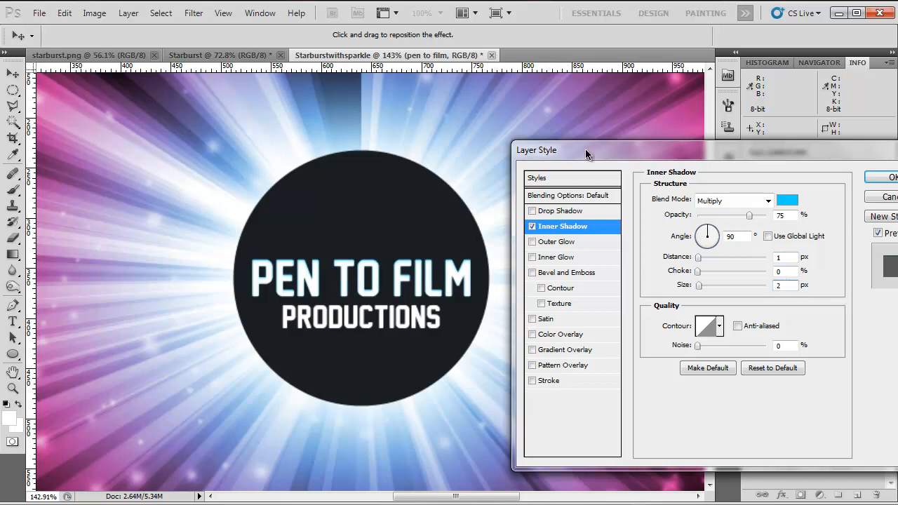
left_click(561, 211)
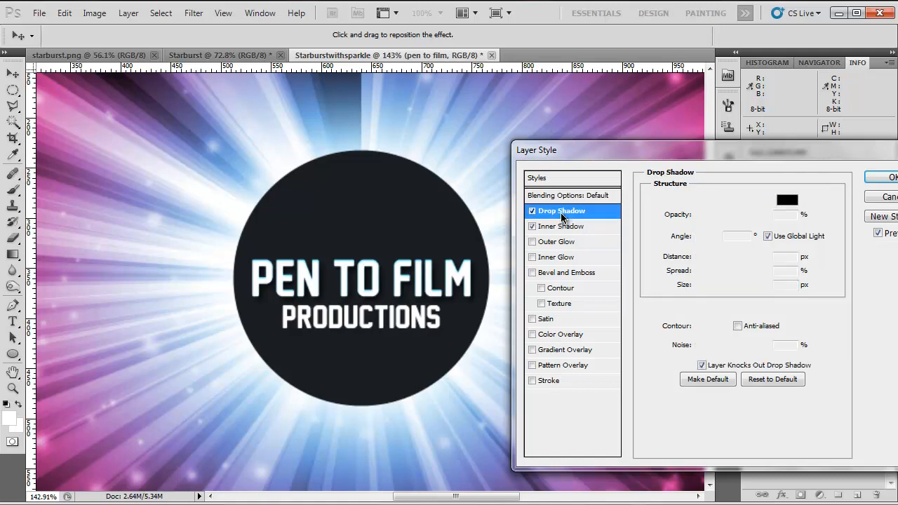
Step: Give the title a pink (fc1887) Drop Shadow at 100% opacity and 1 px distance
left_click(786, 200)
type("fc1887")
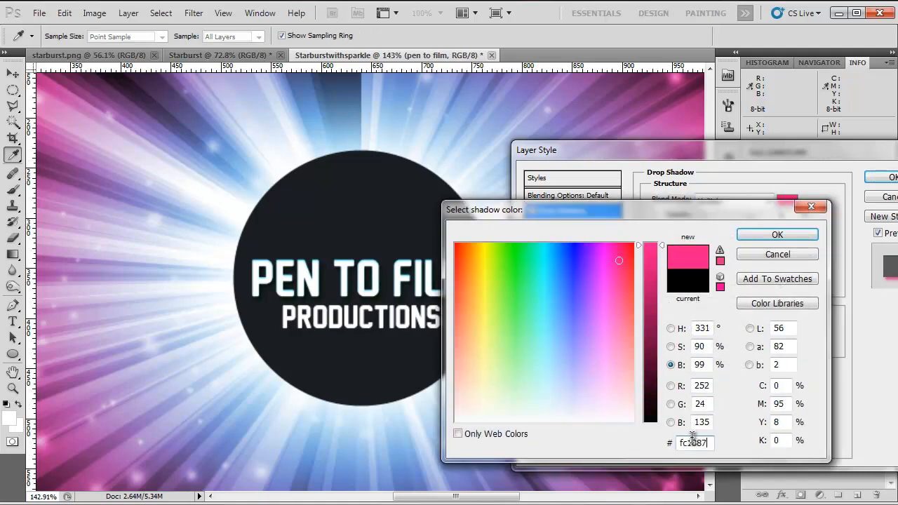
left_click(777, 233)
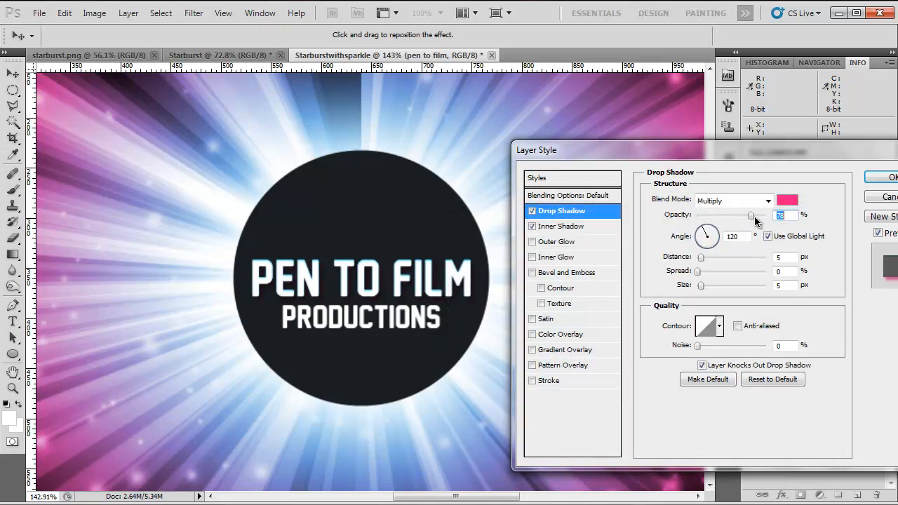
left_click(734, 200)
type("100")
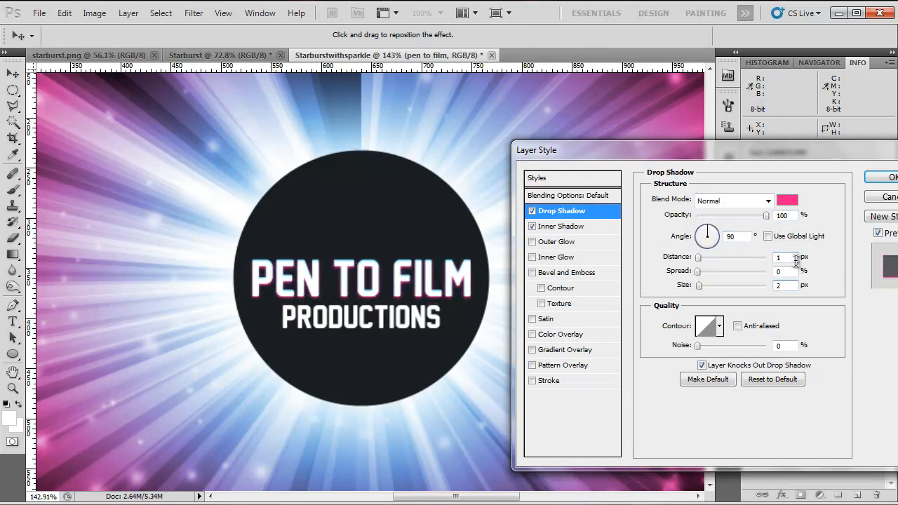
left_click(562, 226)
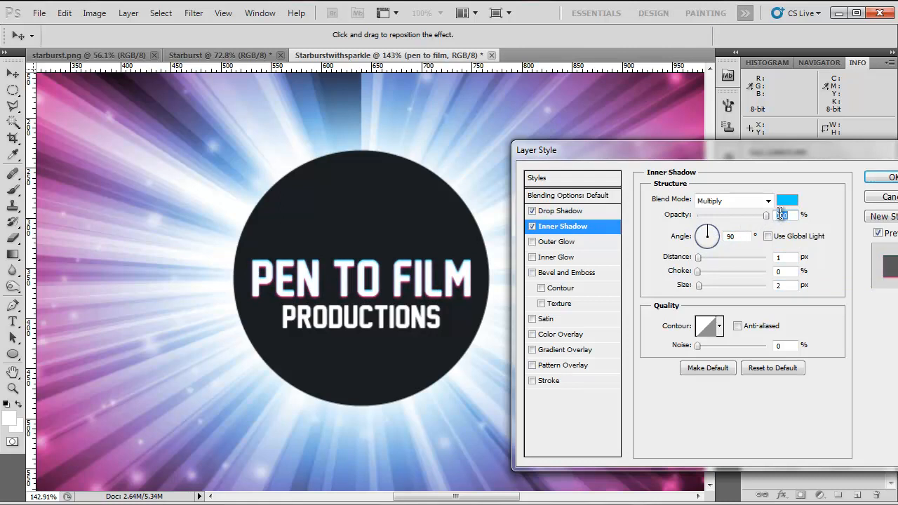
left_click(559, 211)
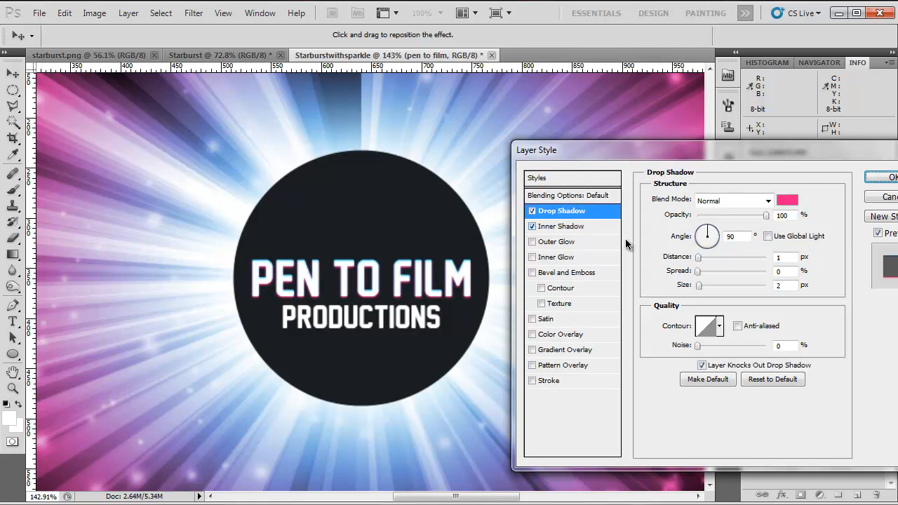
left_click(785, 257)
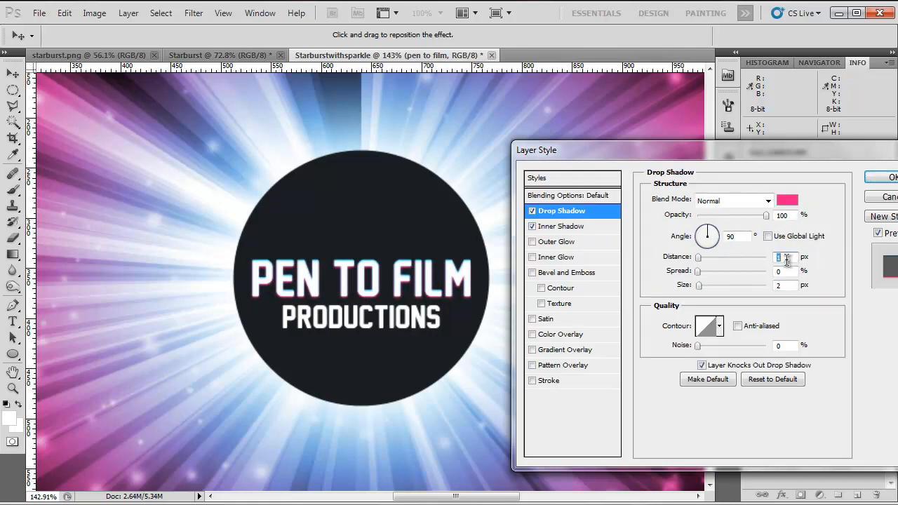
type("1")
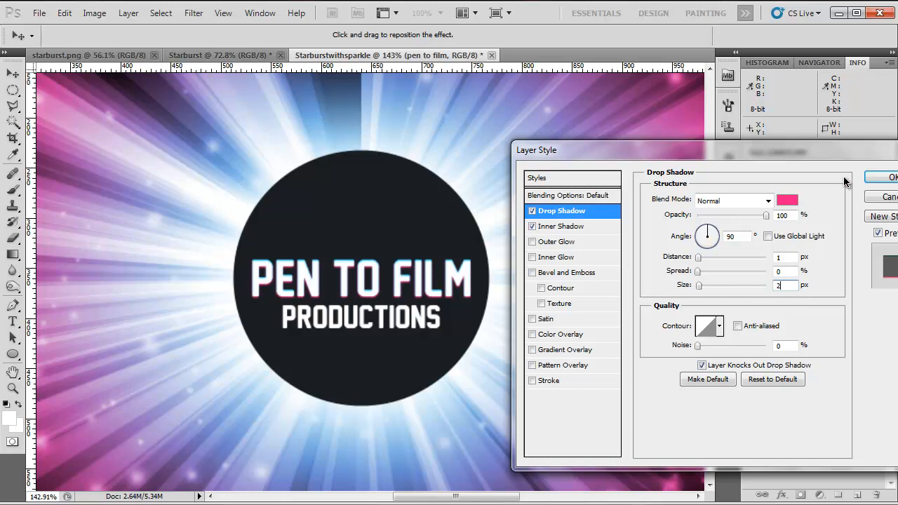
right_click(857, 323)
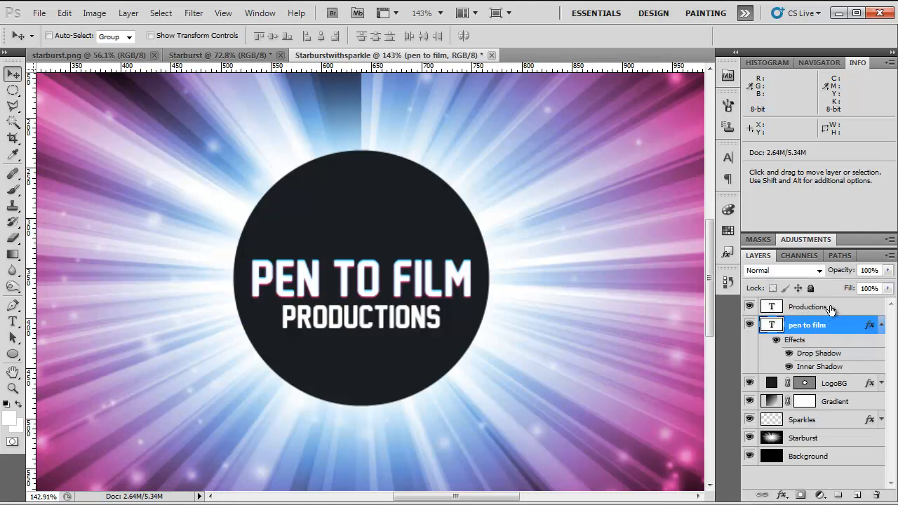
Step: Copy the PEN TO FILM layer style to paste onto the PRODUCTIONS line
right_click(807, 325)
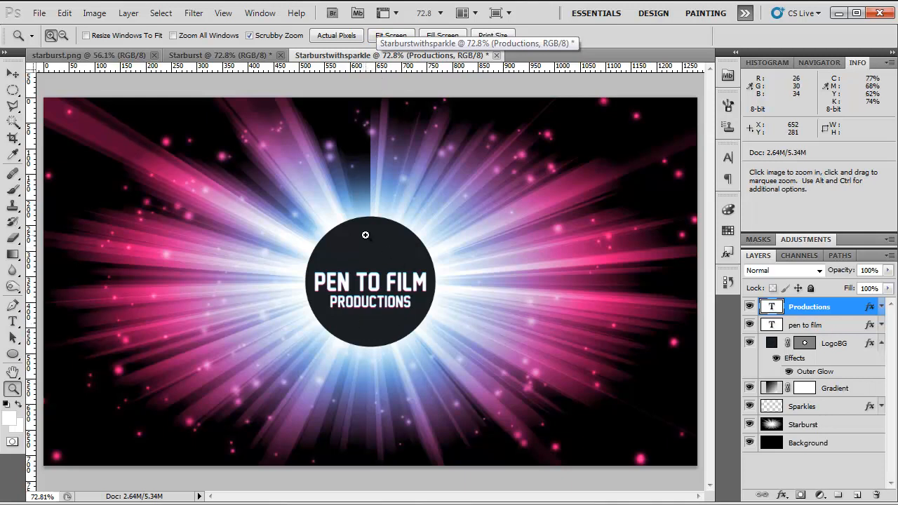
mouse_move(284, 357)
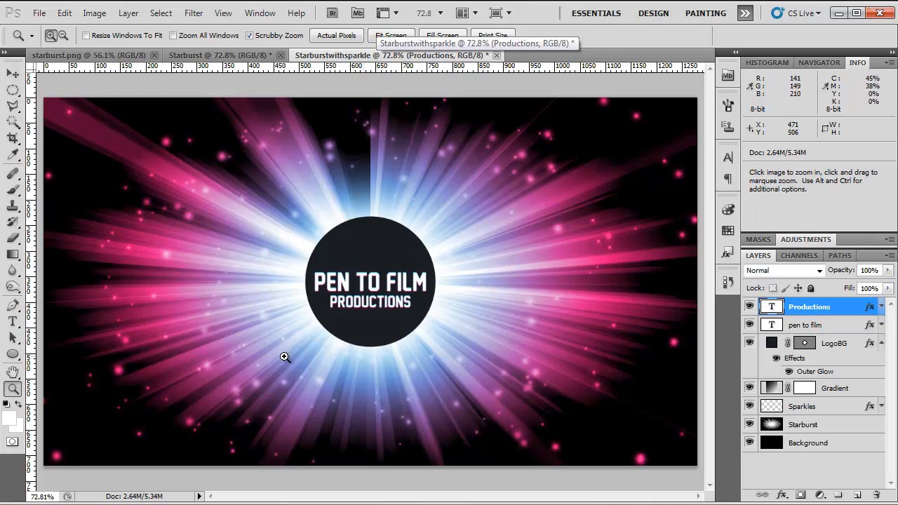